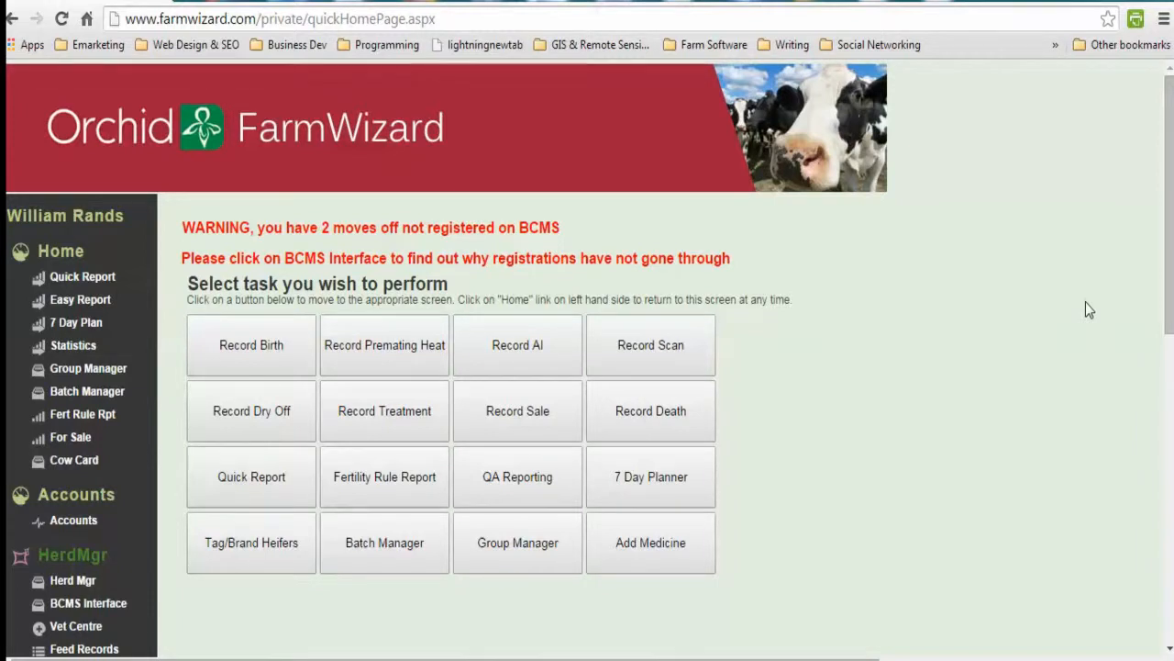
mouse_move(110, 286)
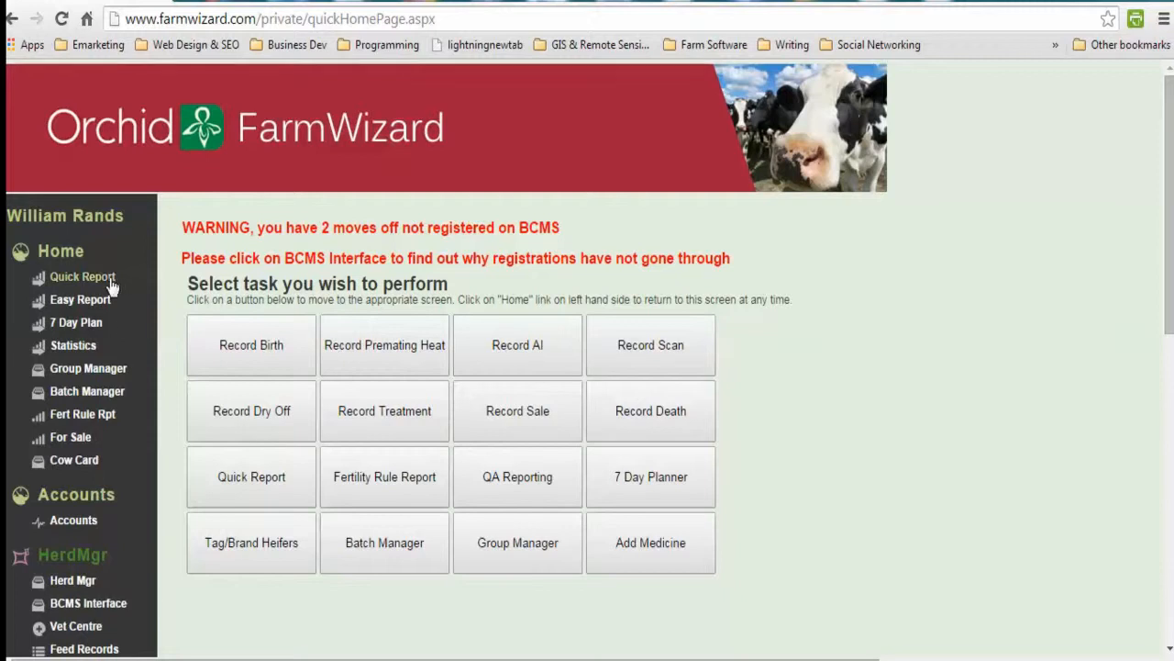
mouse_move(90, 368)
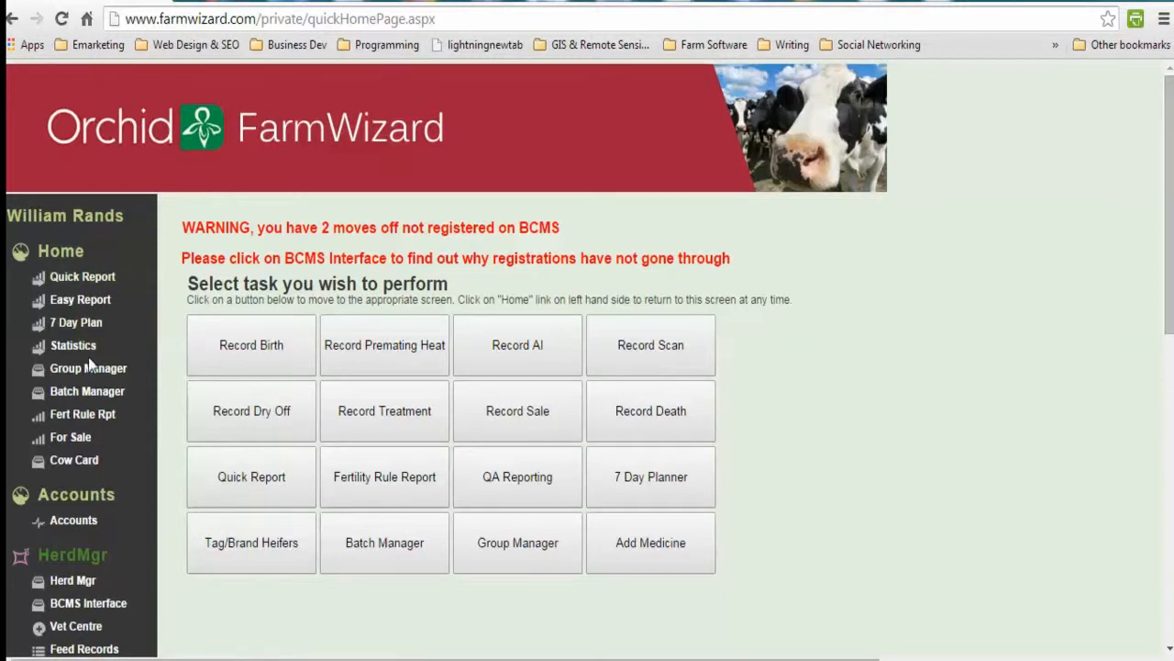
mouse_move(122, 401)
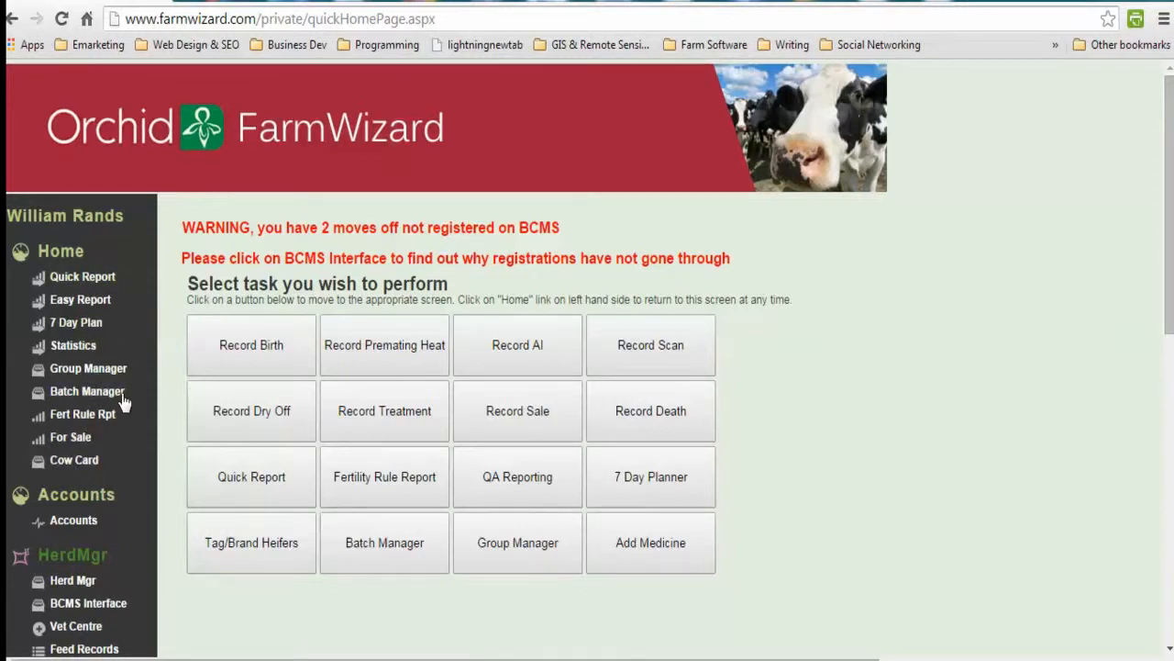
mouse_move(146, 354)
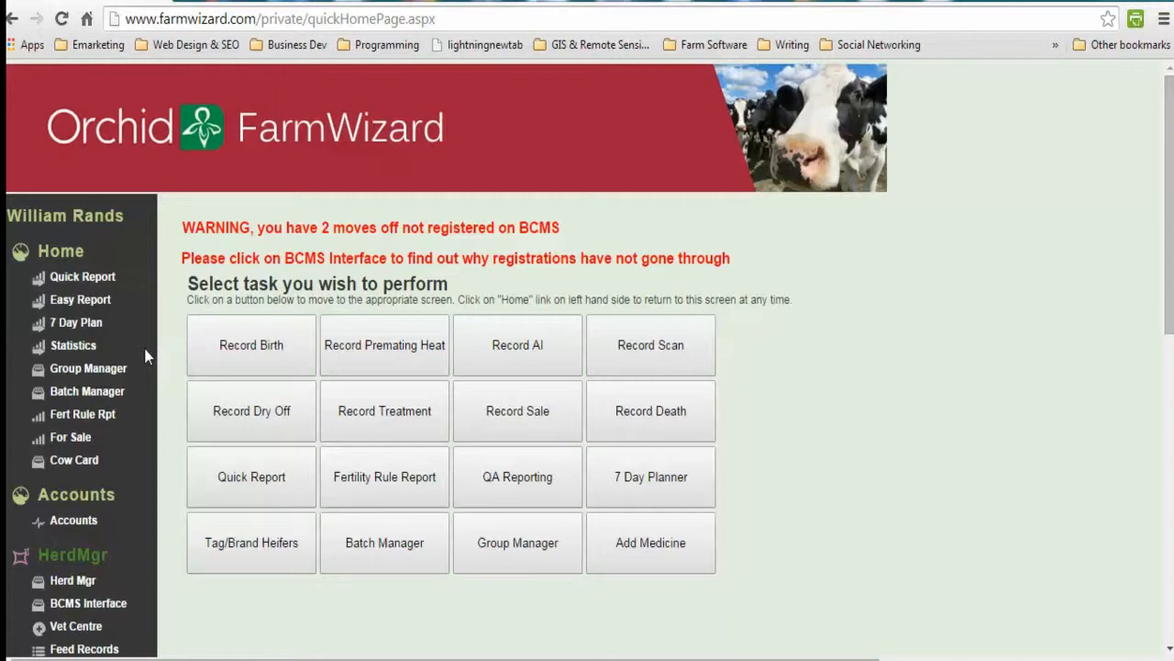
mouse_move(581, 352)
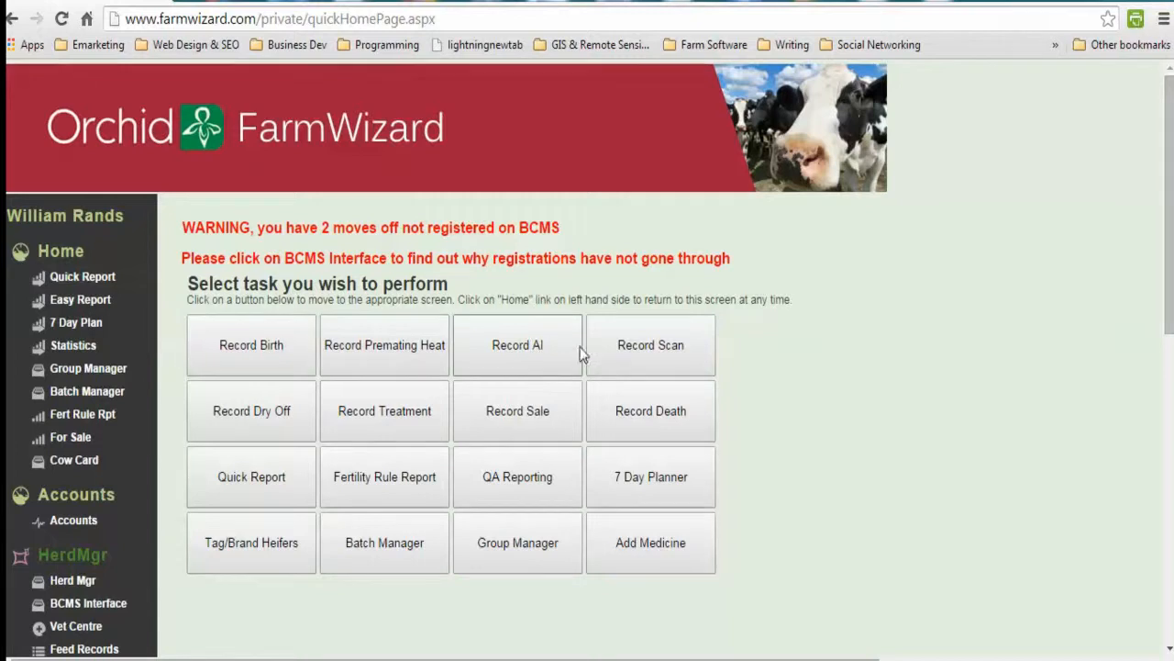
mouse_move(656, 508)
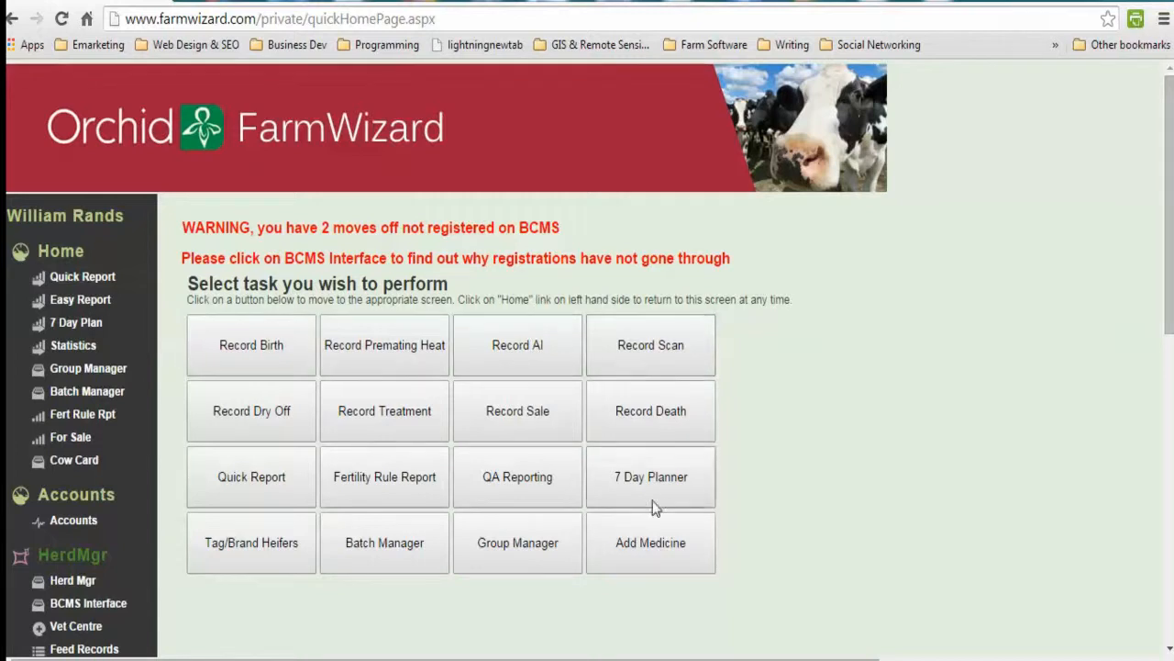
mouse_move(782, 445)
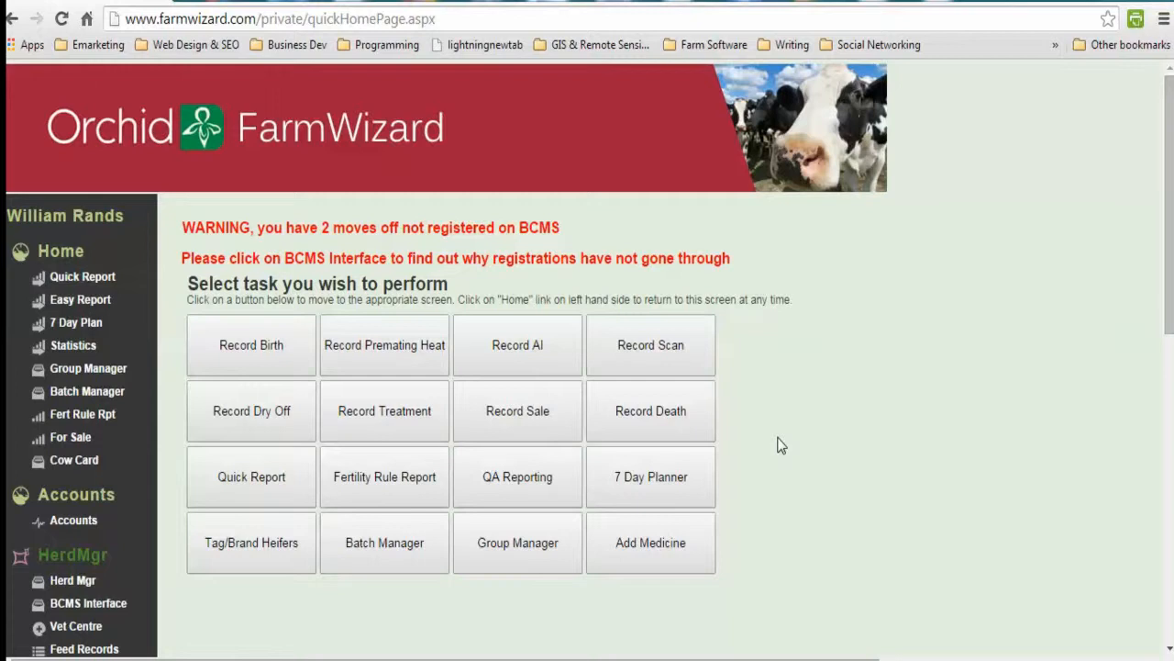
mouse_move(67, 251)
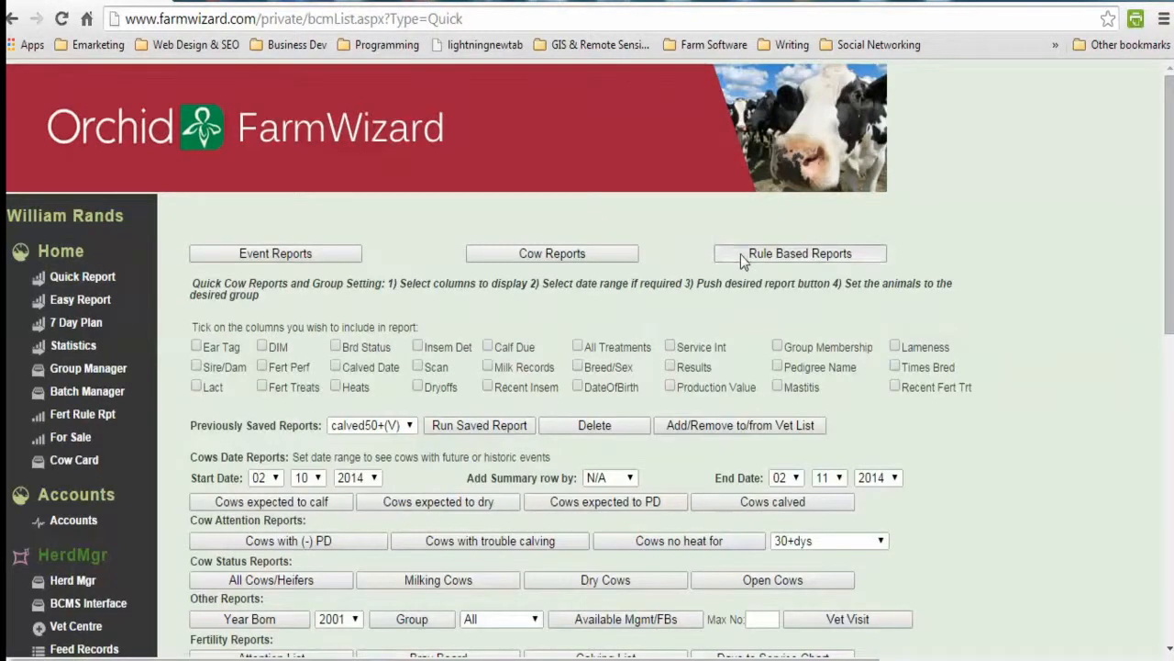
Open Rule Based Reports and scroll through its column choices and yield, calving and breed filters.
left_click(800, 253)
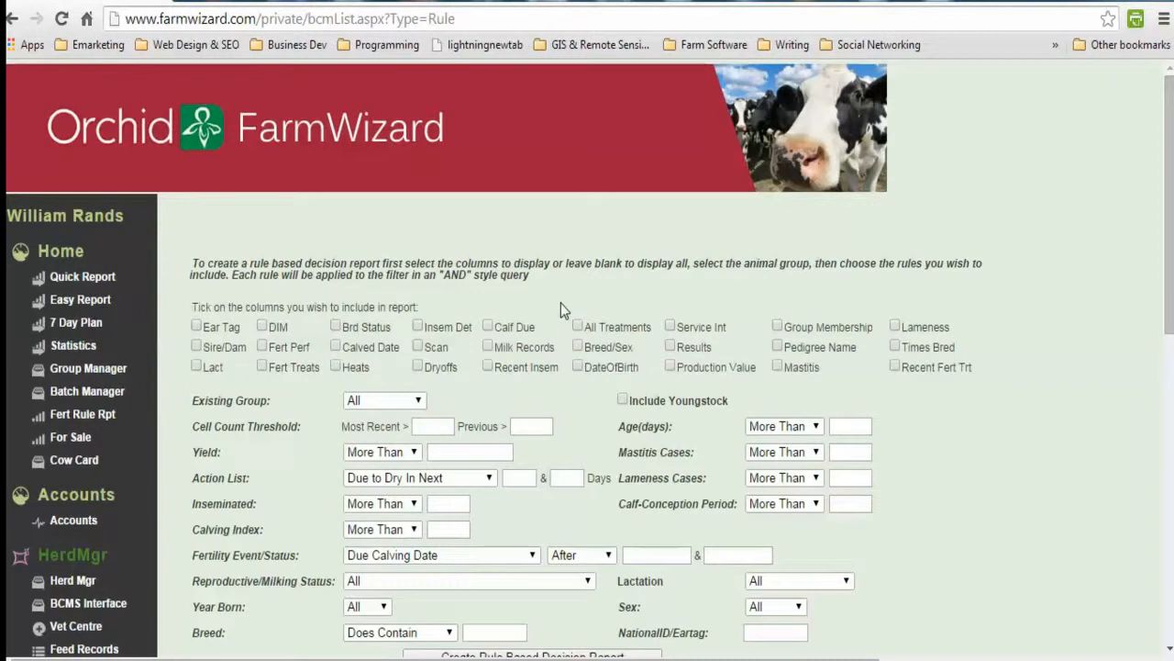
mouse_move(234, 352)
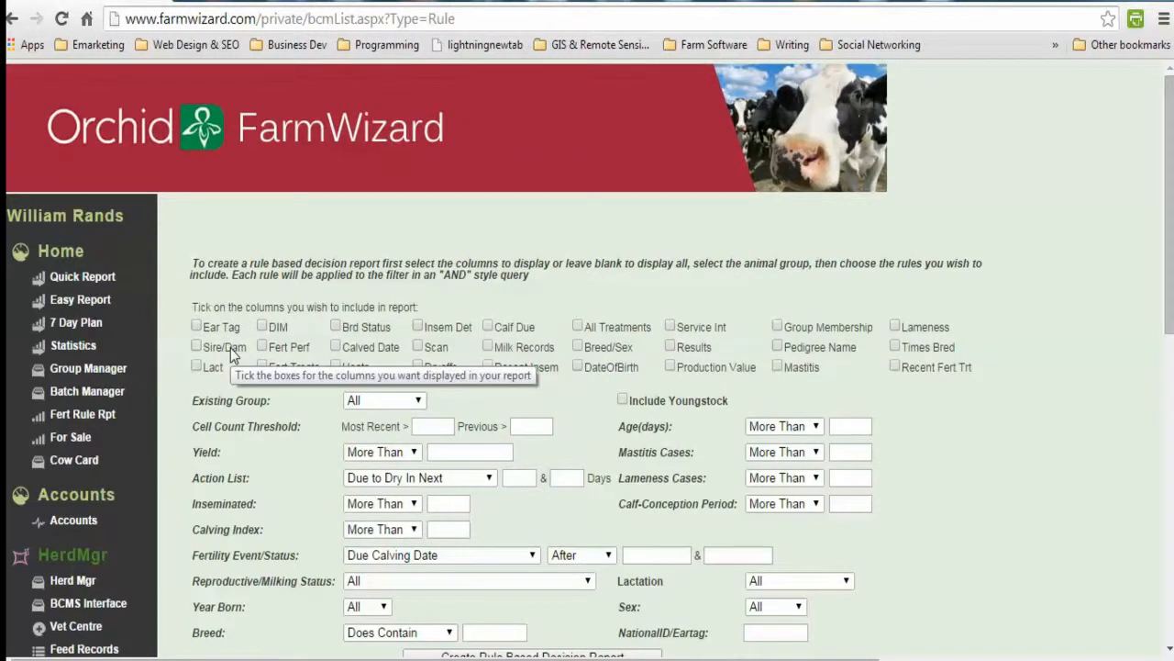
mouse_move(367, 328)
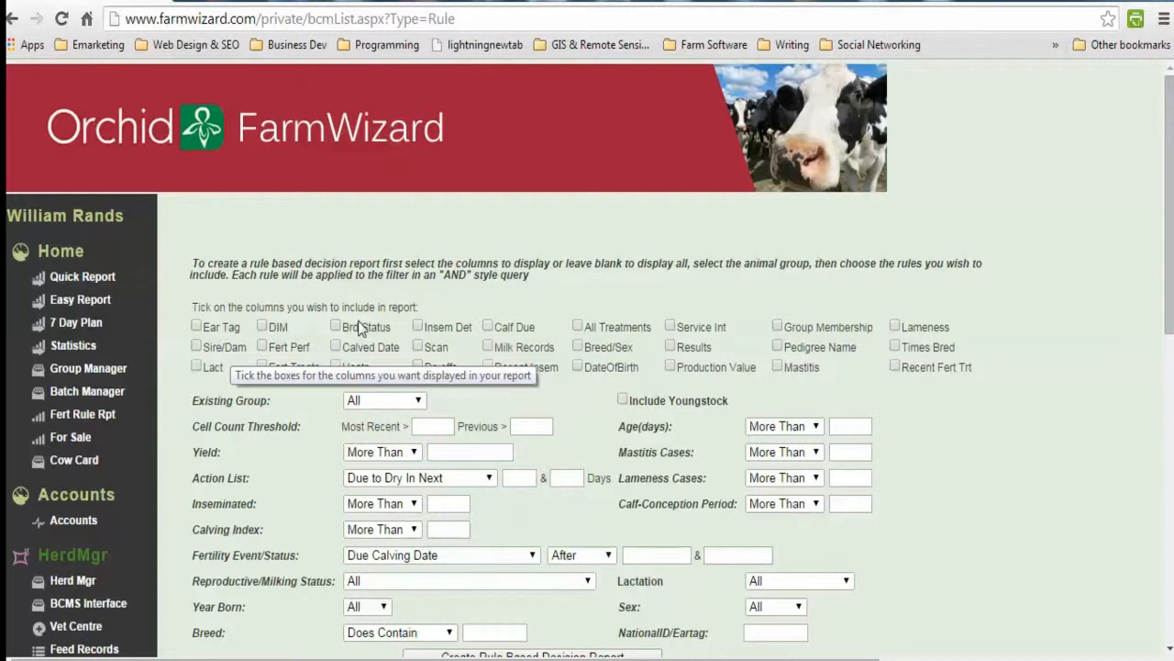
mouse_move(451, 505)
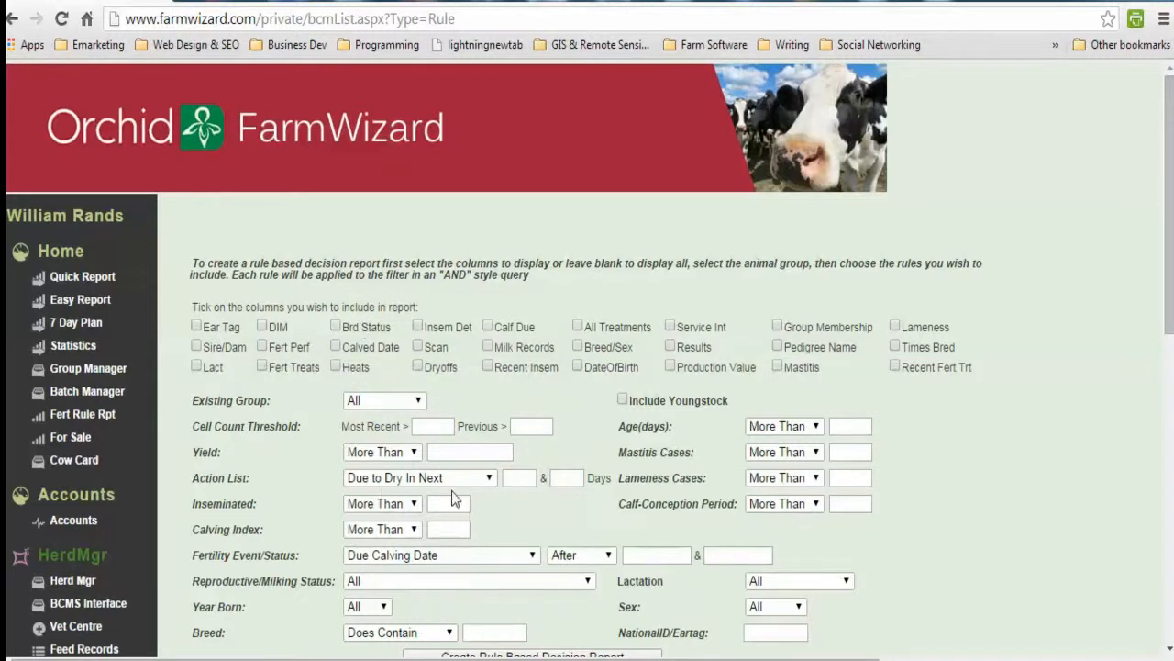
scroll("down", 3)
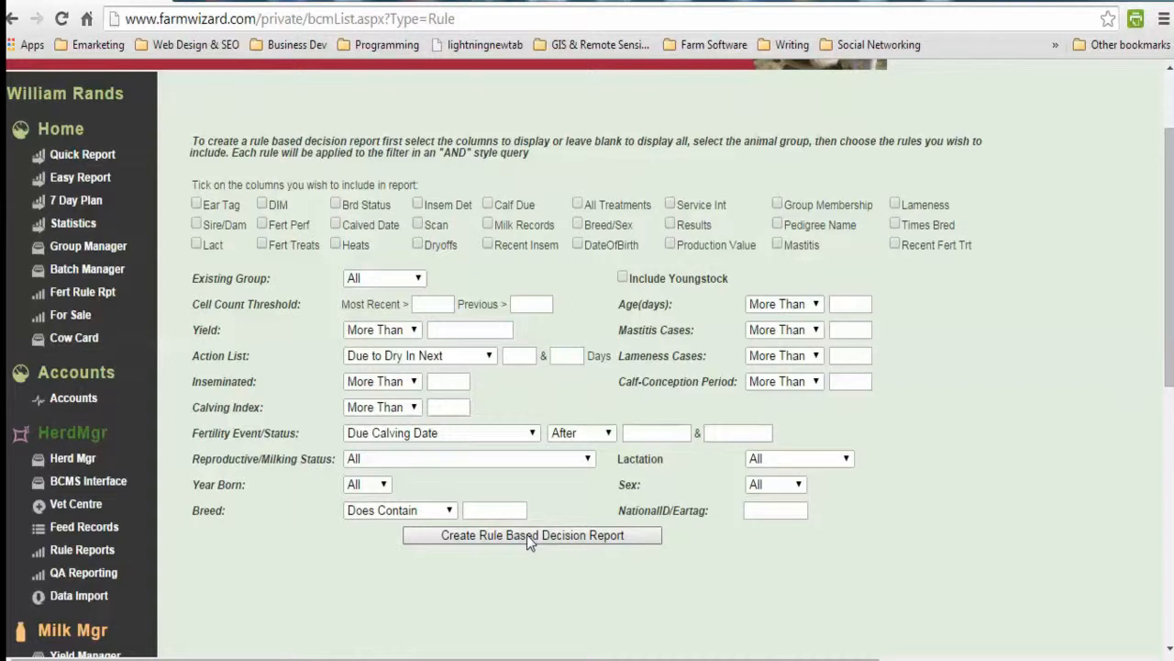
mouse_move(392, 409)
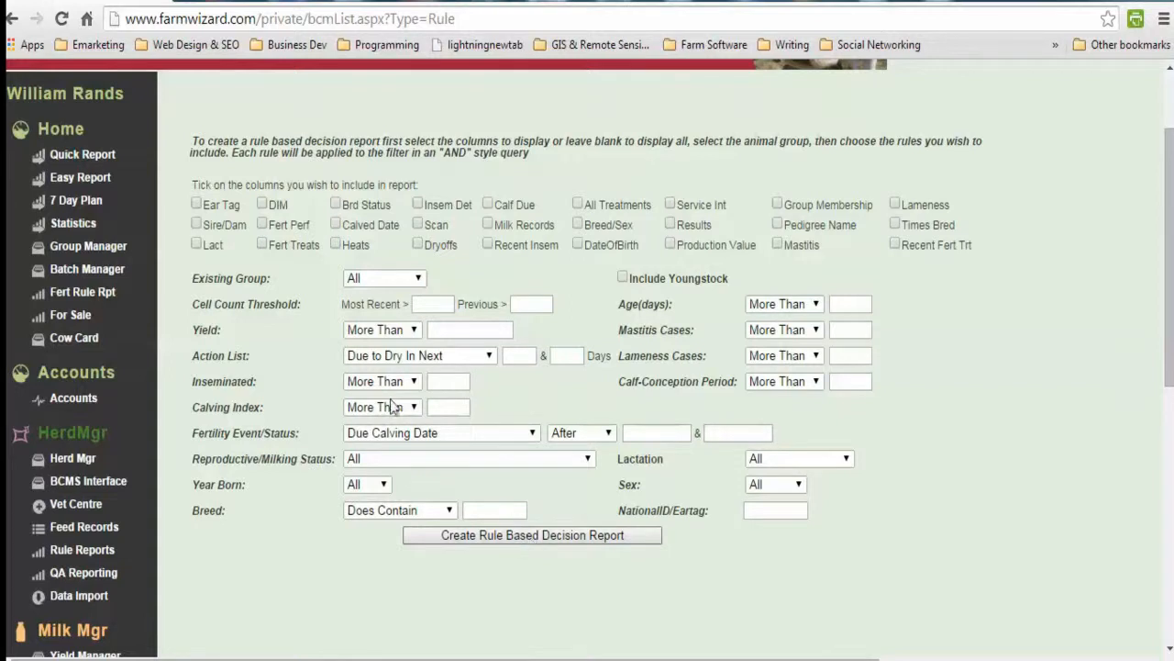
mouse_move(73, 223)
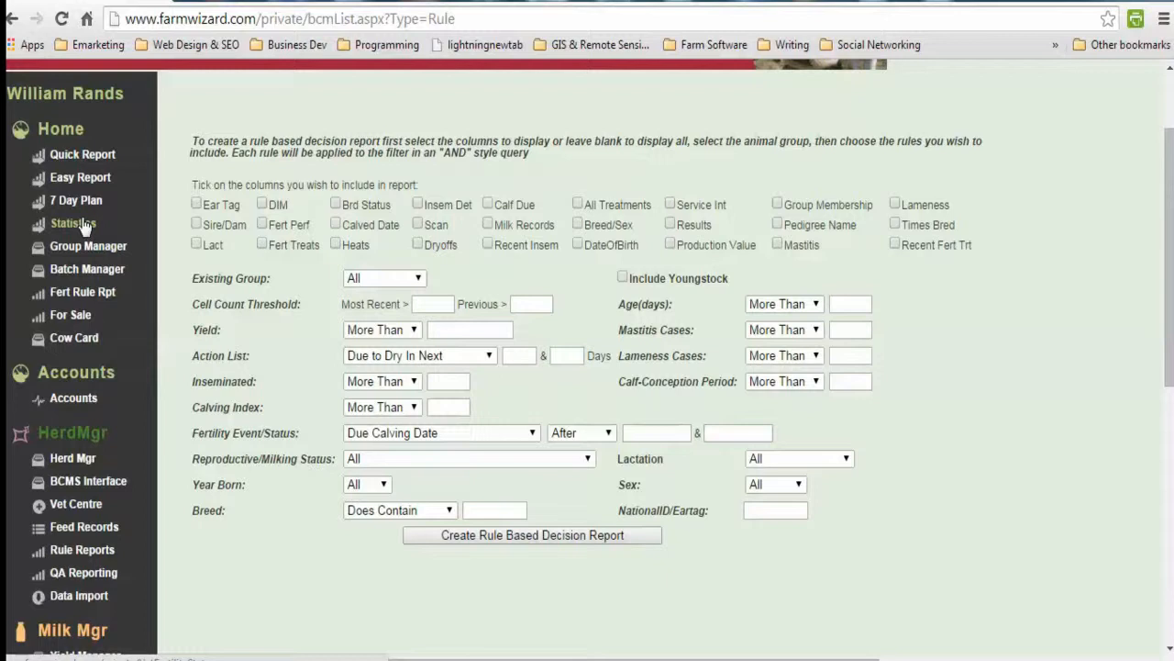
mouse_move(88, 269)
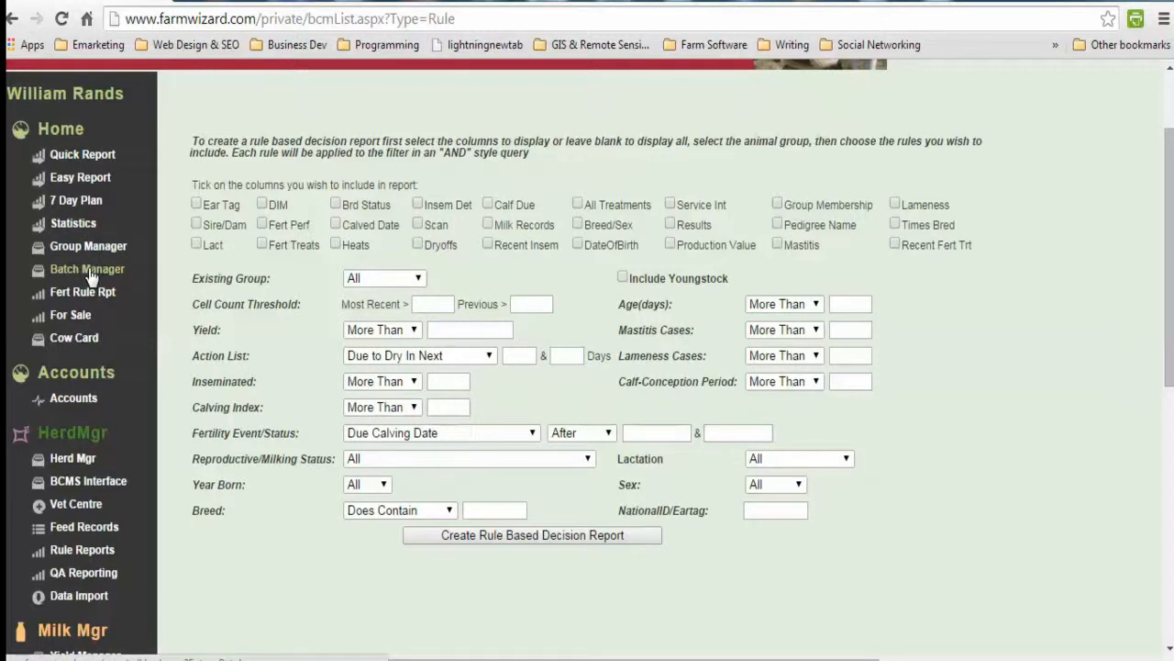
mouse_move(104, 246)
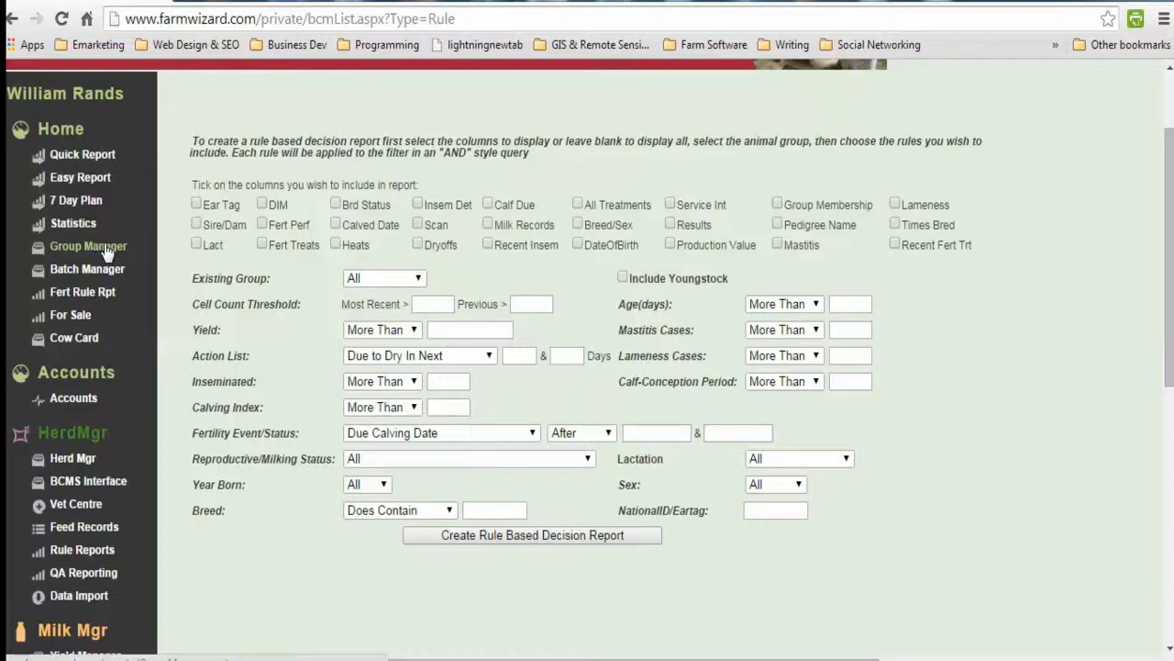
scroll("down", 3)
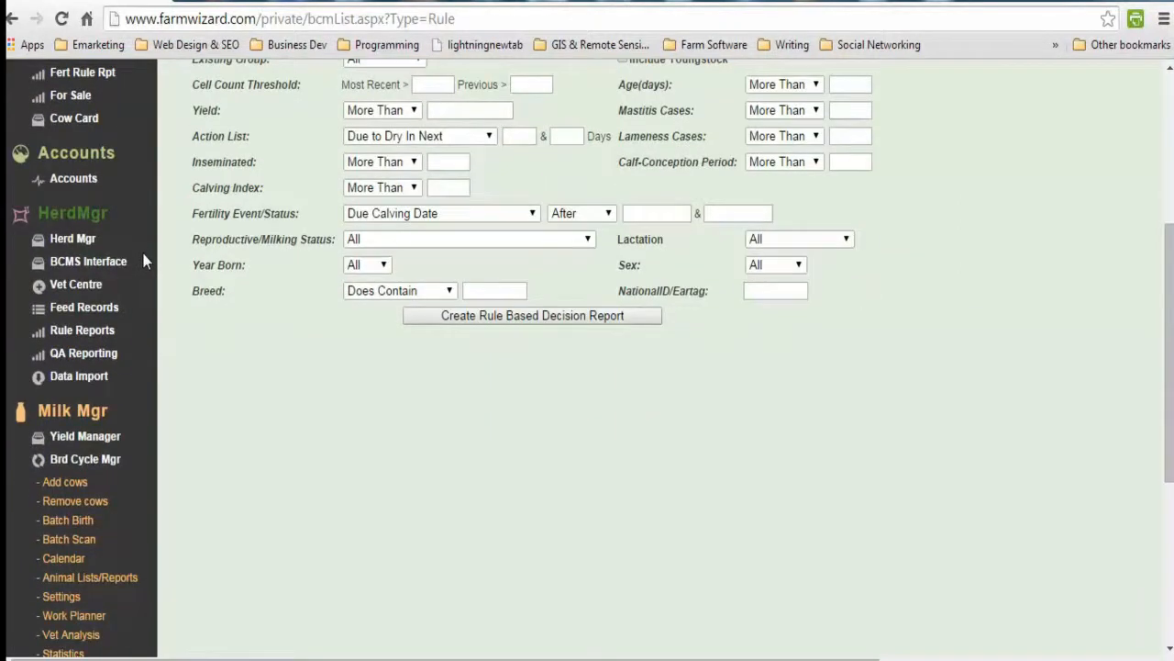
mouse_move(73, 243)
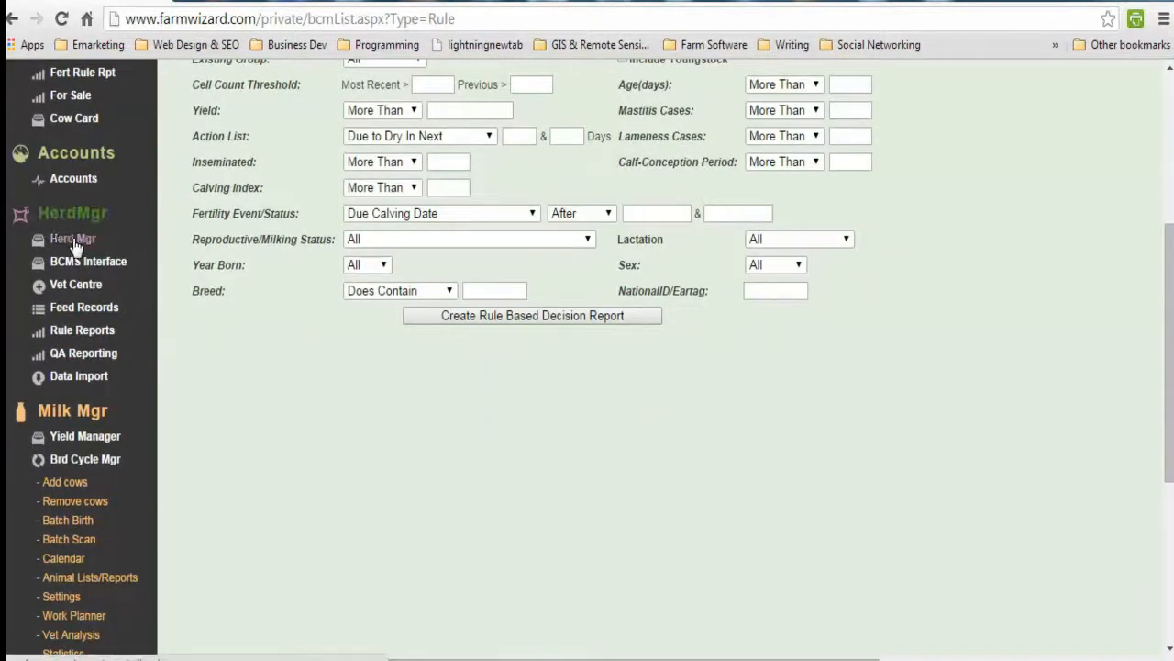
Open Herd Mgr and scroll down the list of 615 animals.
left_click(73, 237)
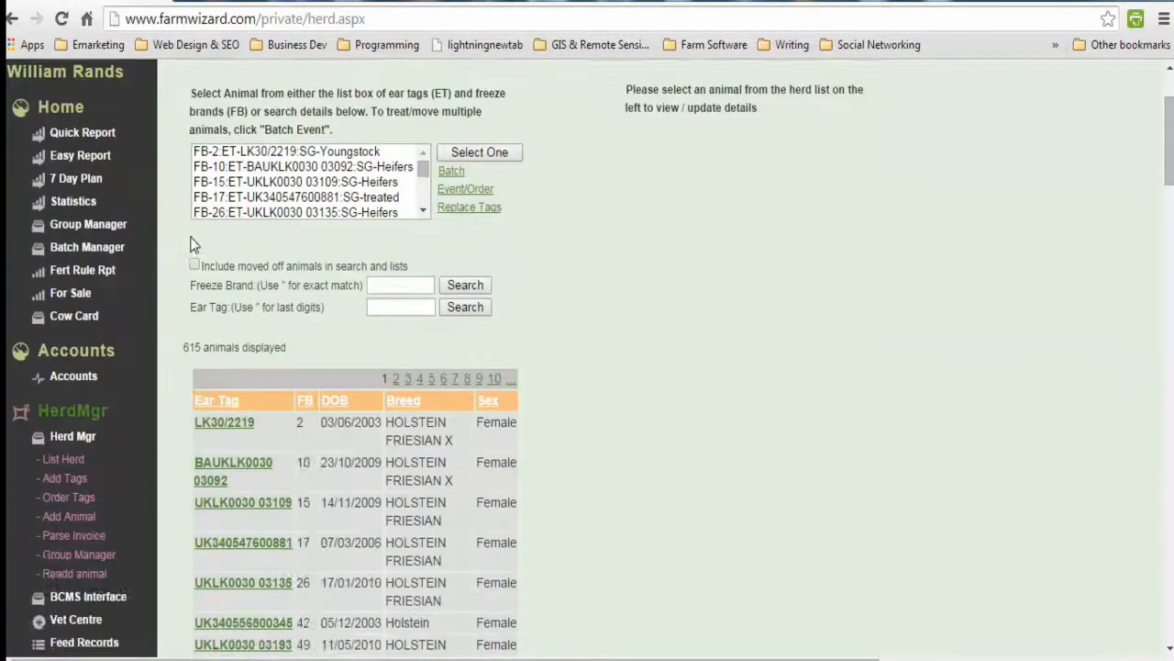
scroll("down", 3)
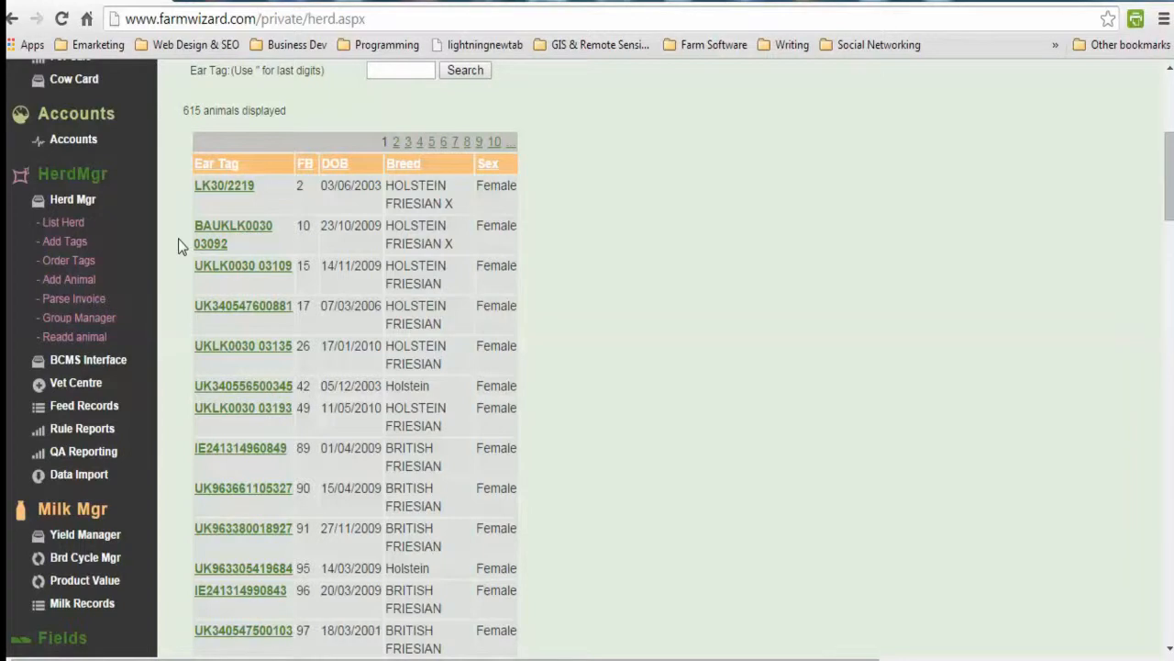
scroll("down", 3)
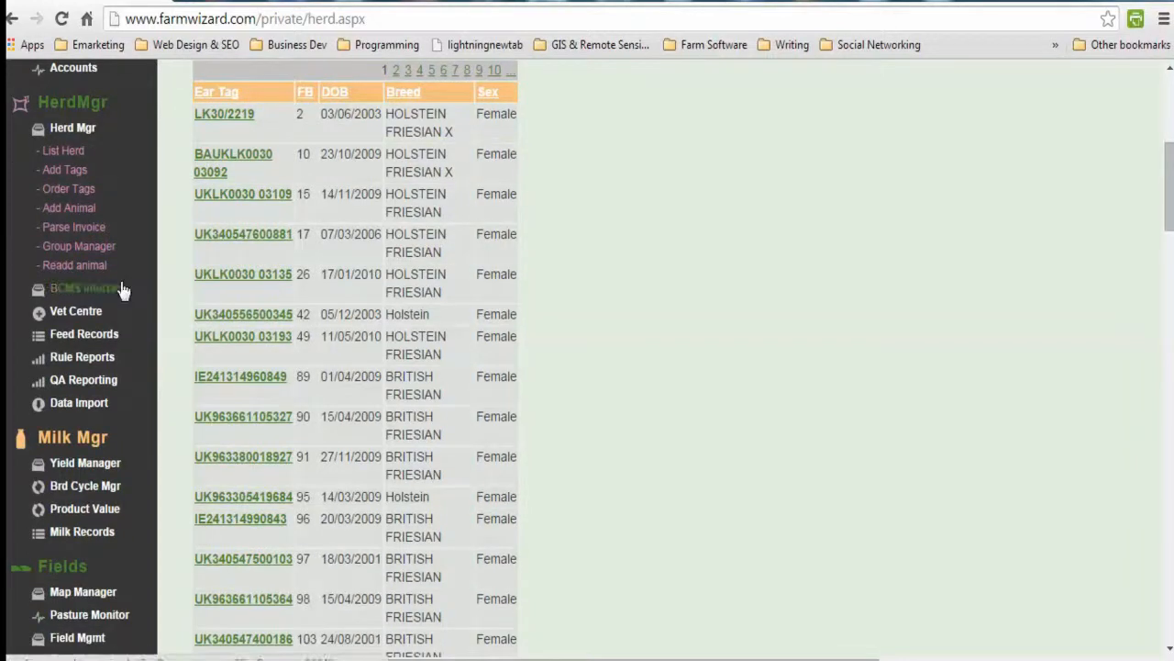
Open BCMS Interface and scroll to the two unregistered movements with authentication errors.
left_click(68, 289)
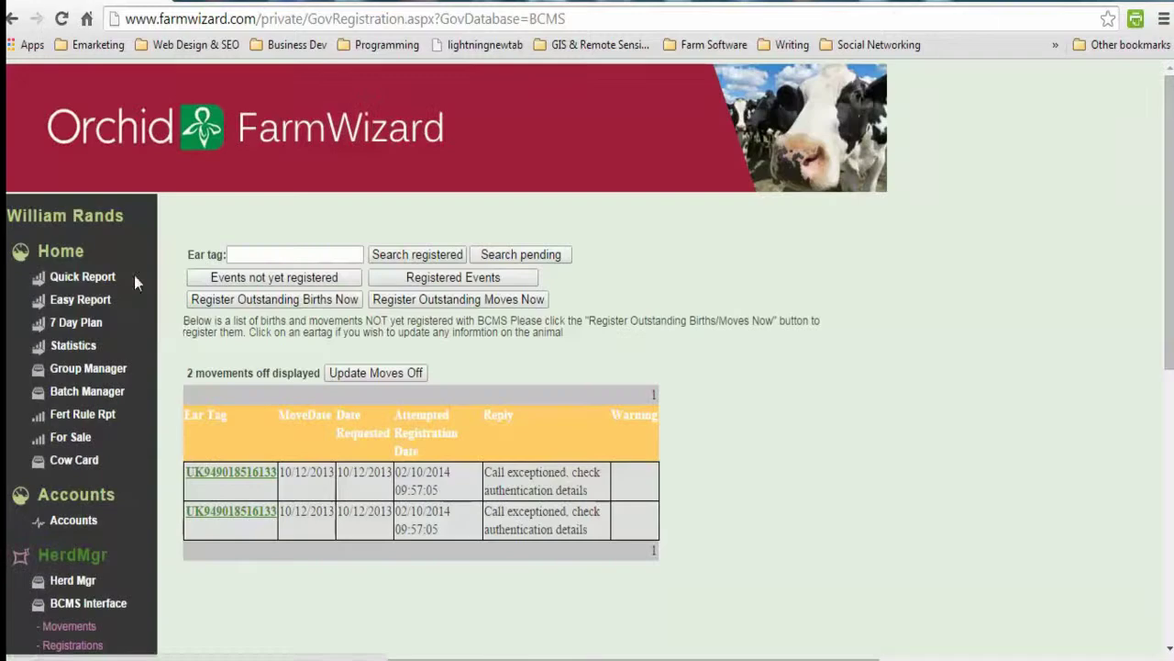
scroll("down", 3)
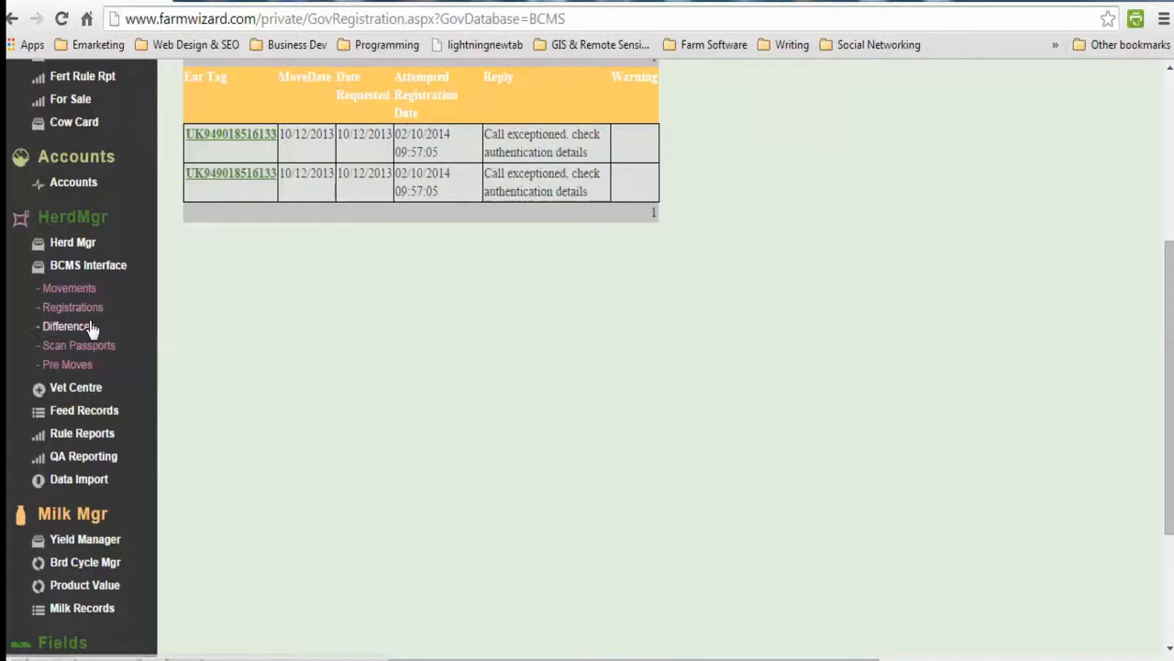
Open the BCMS Differences check page and scroll down.
left_click(68, 325)
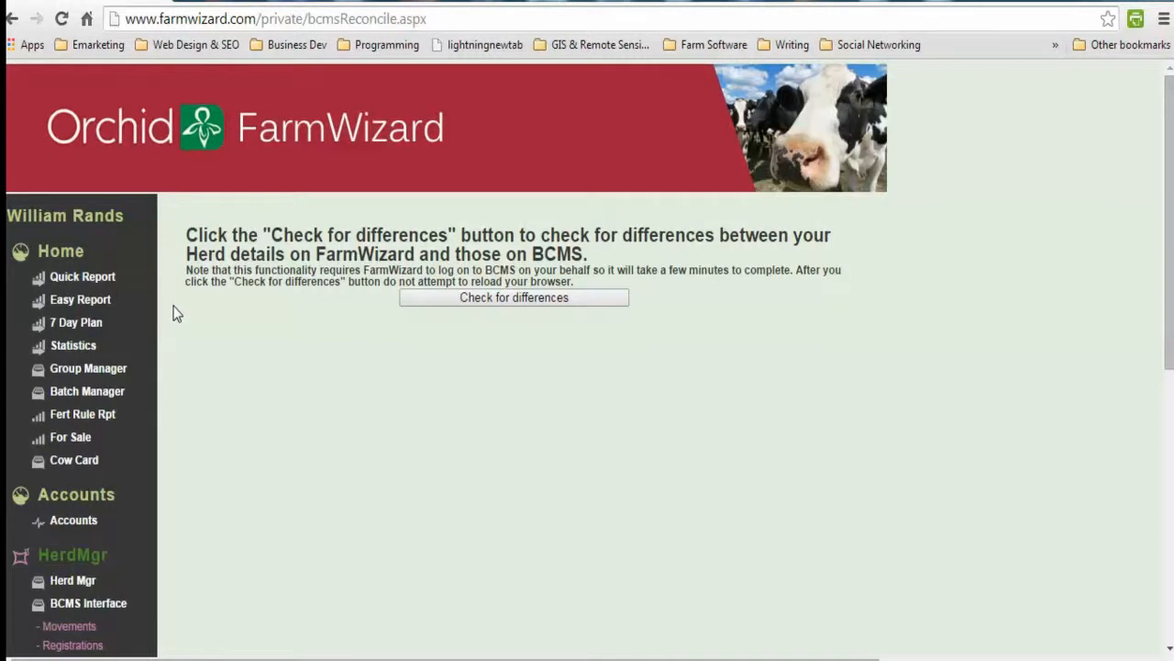
mouse_move(151, 259)
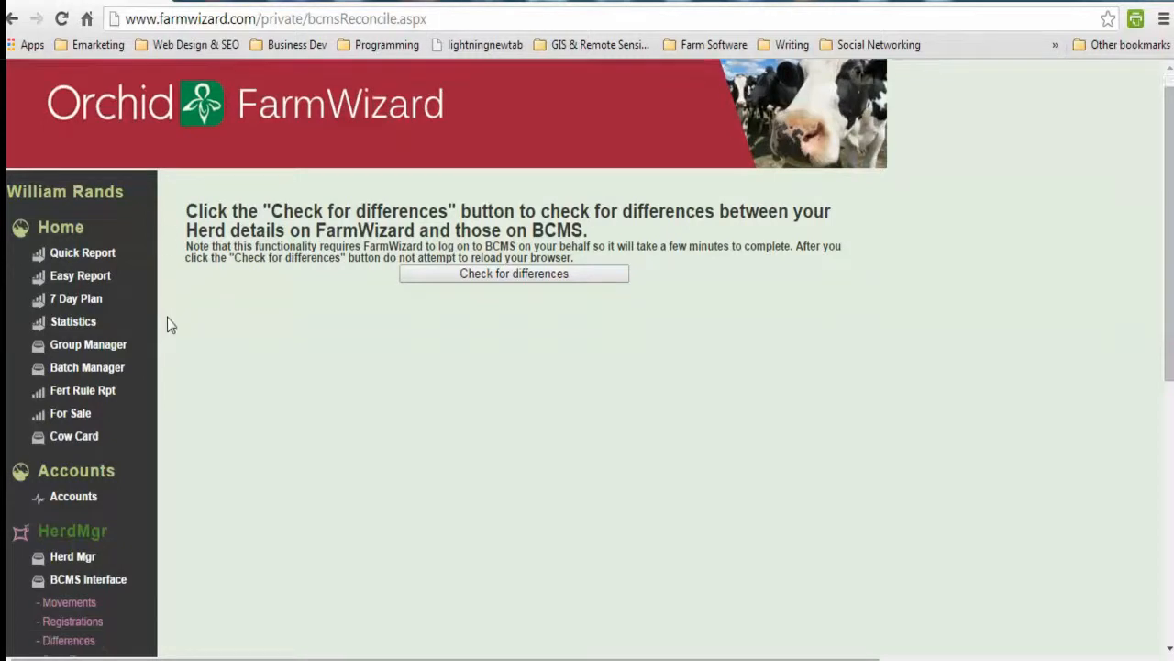
scroll("down", 3)
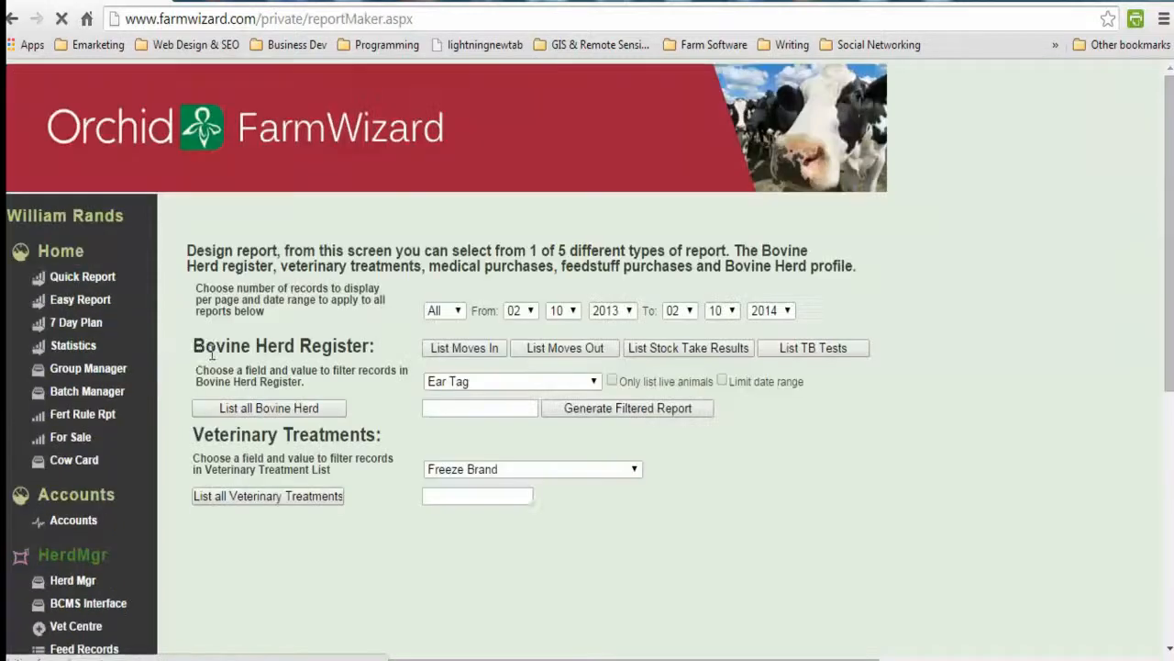
scroll("down", 3)
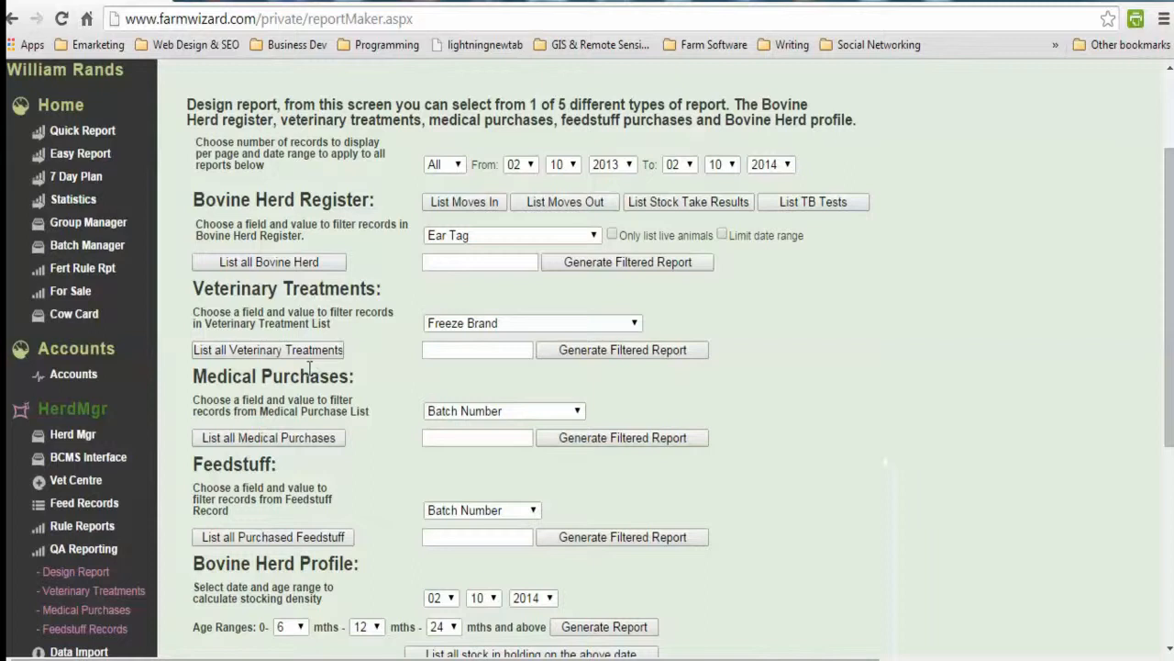
scroll("down", 3)
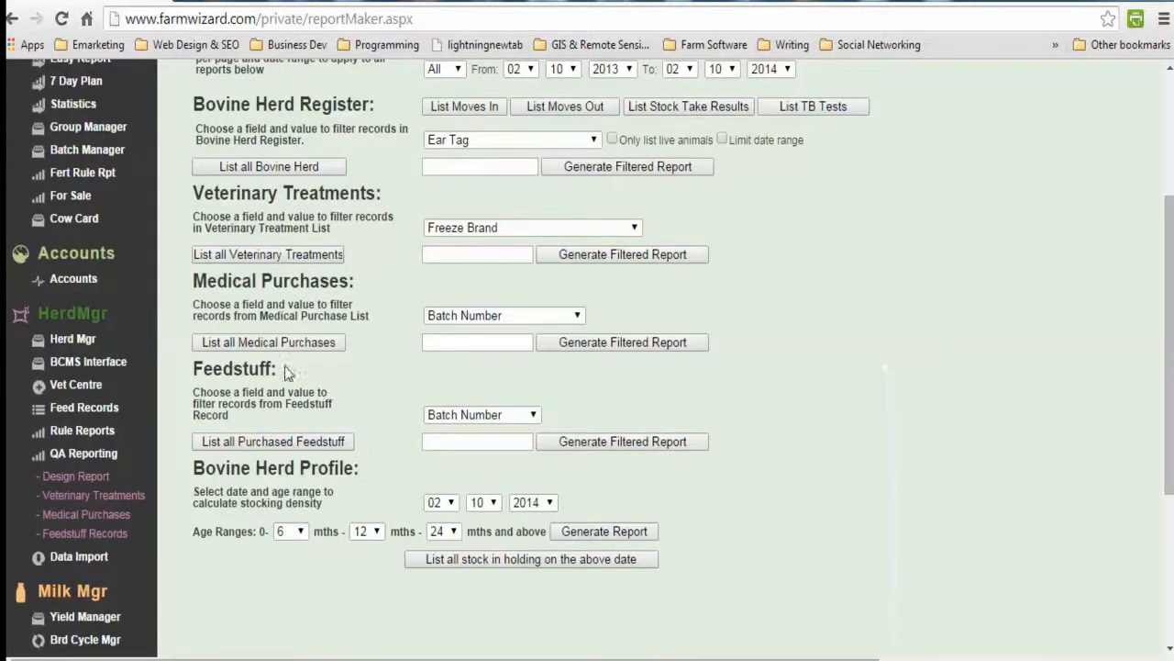
mouse_move(280, 468)
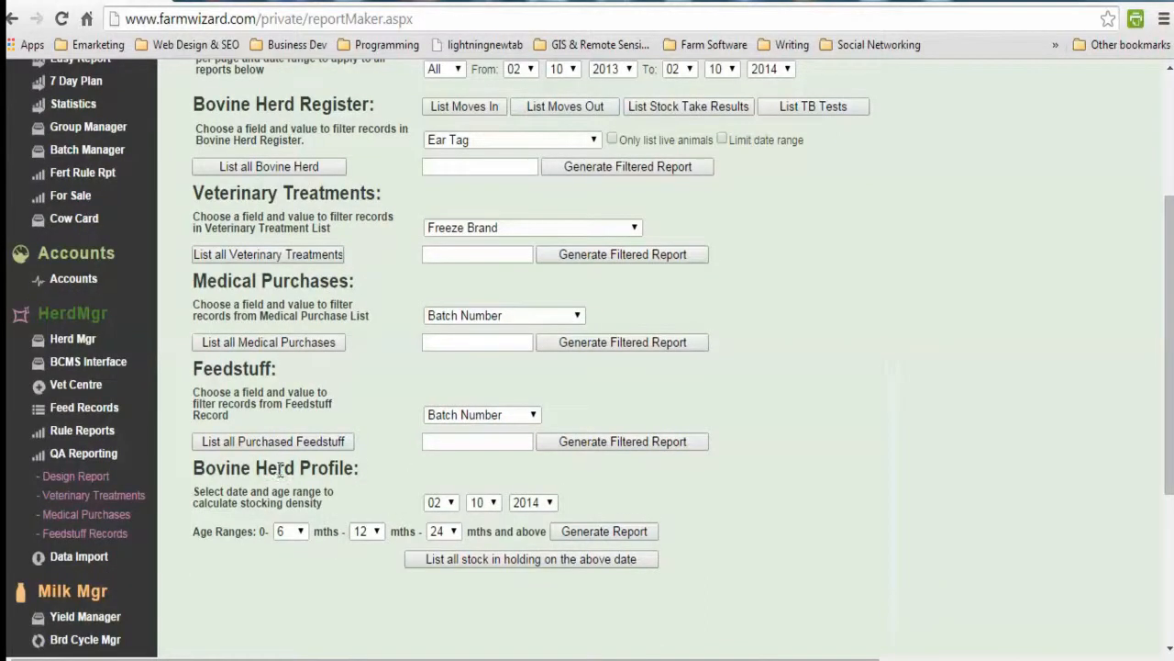
mouse_move(394, 502)
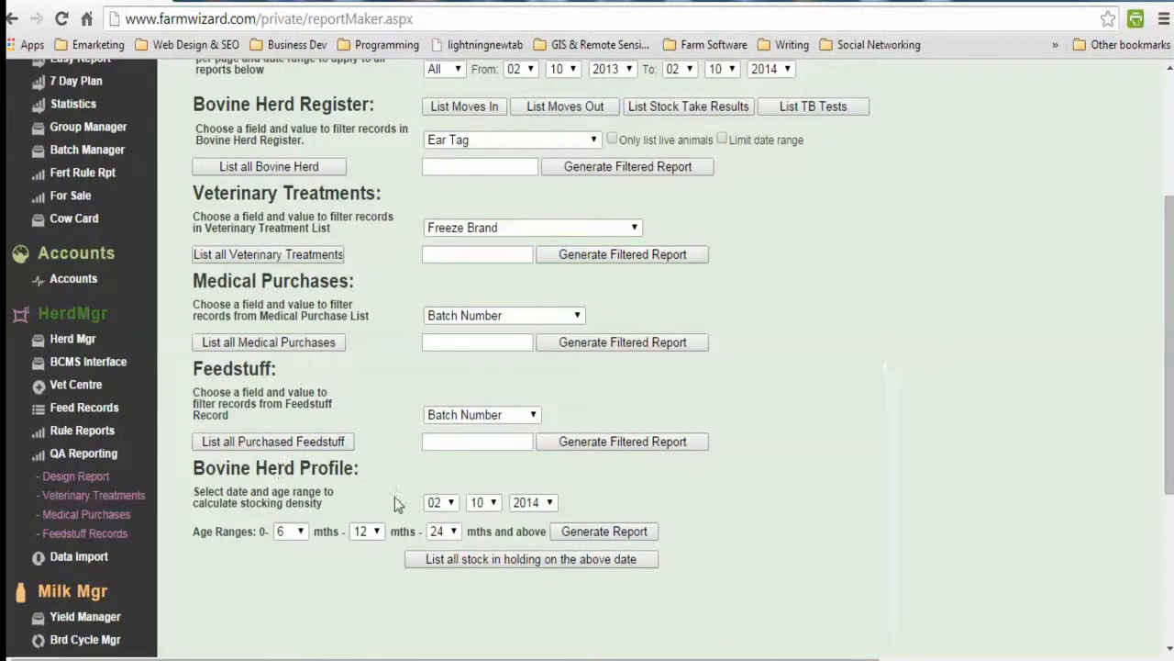
mouse_move(526, 514)
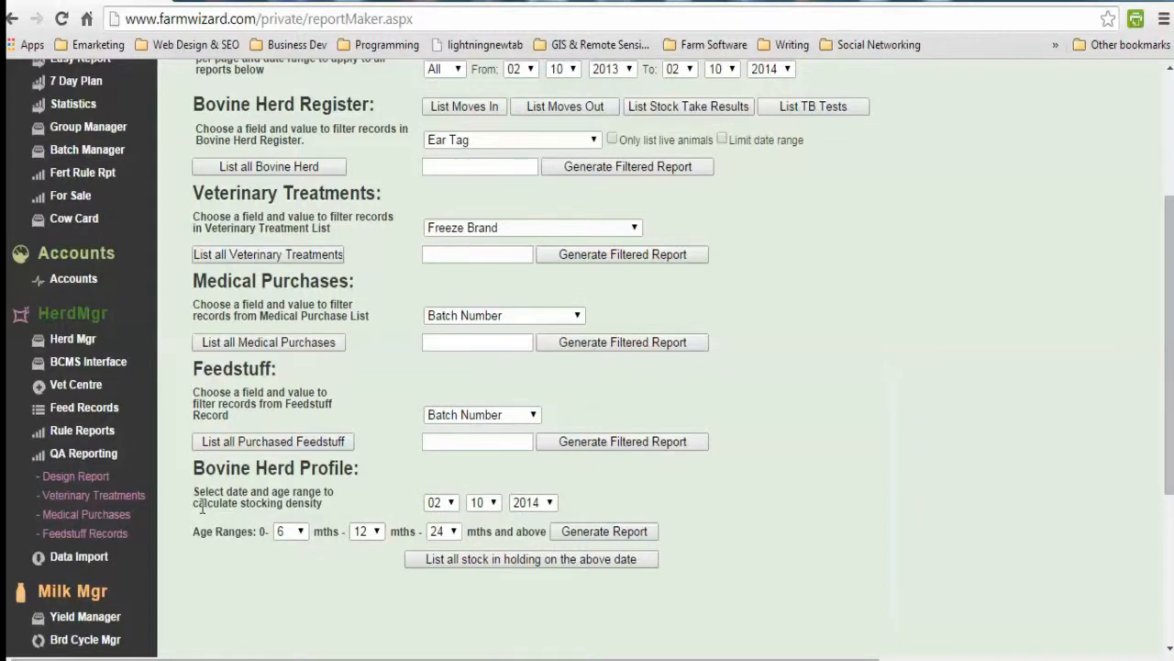
scroll("down", 3)
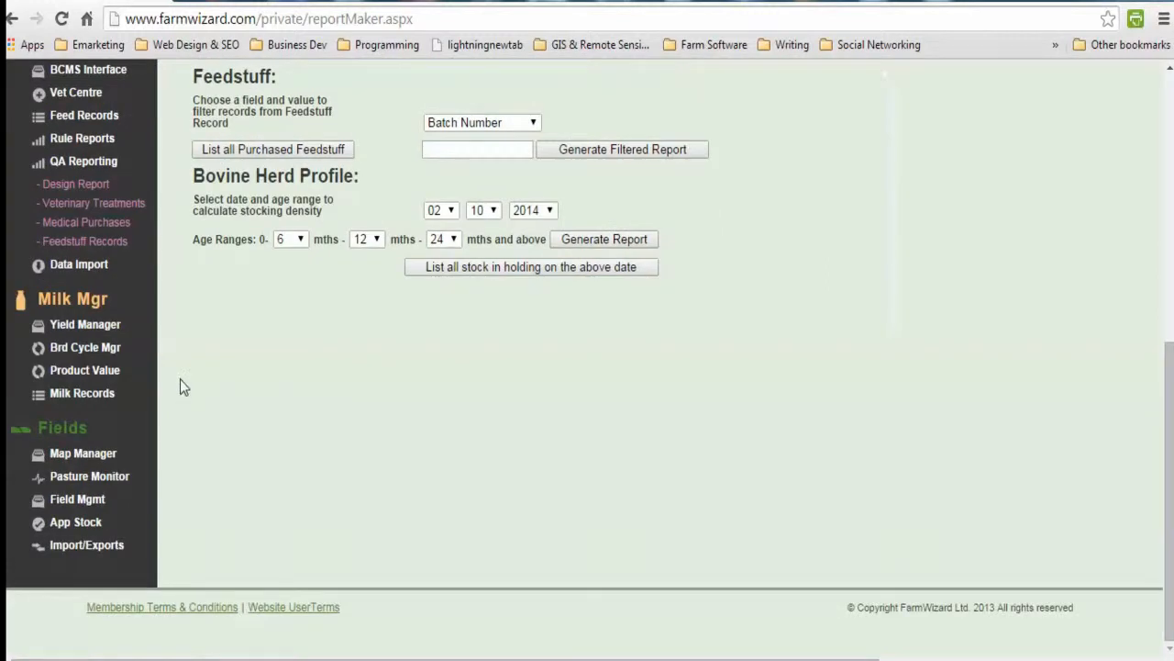
mouse_move(119, 303)
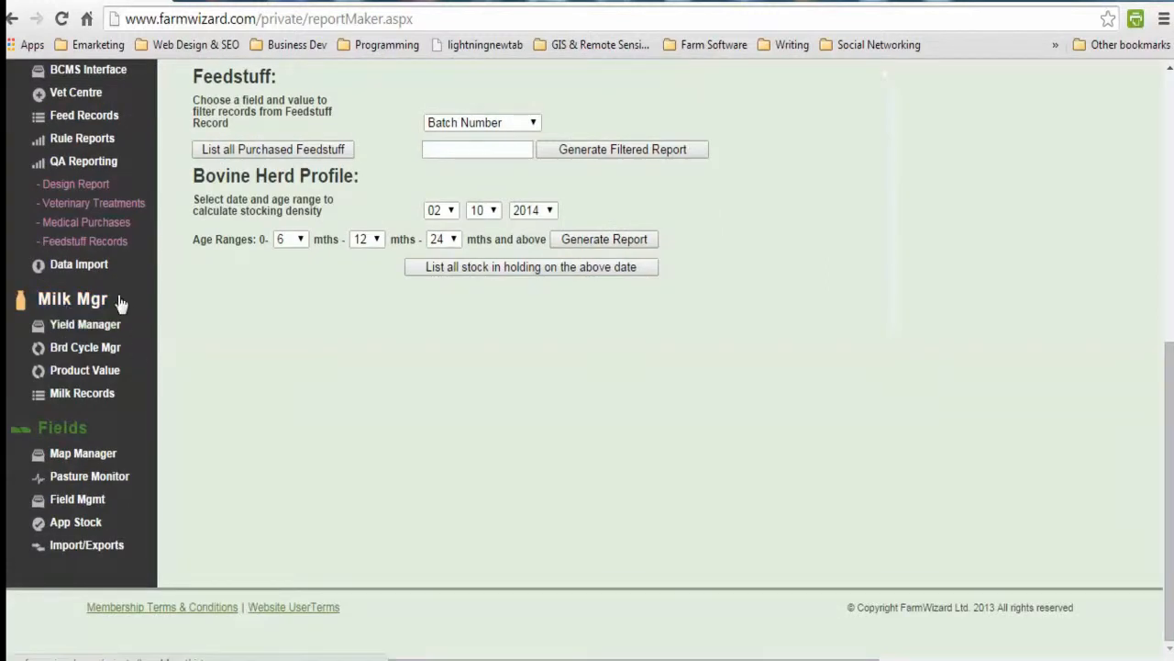
mouse_move(83, 348)
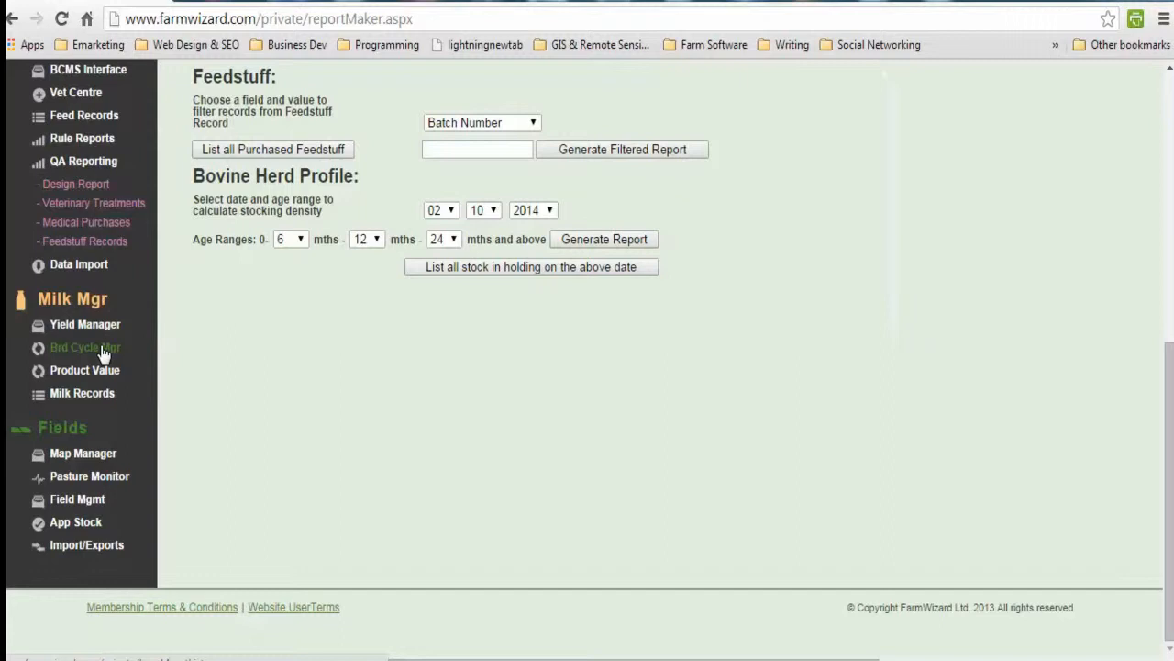
Open Milk Testing Performance and scroll through the best and worst yield tables.
left_click(84, 348)
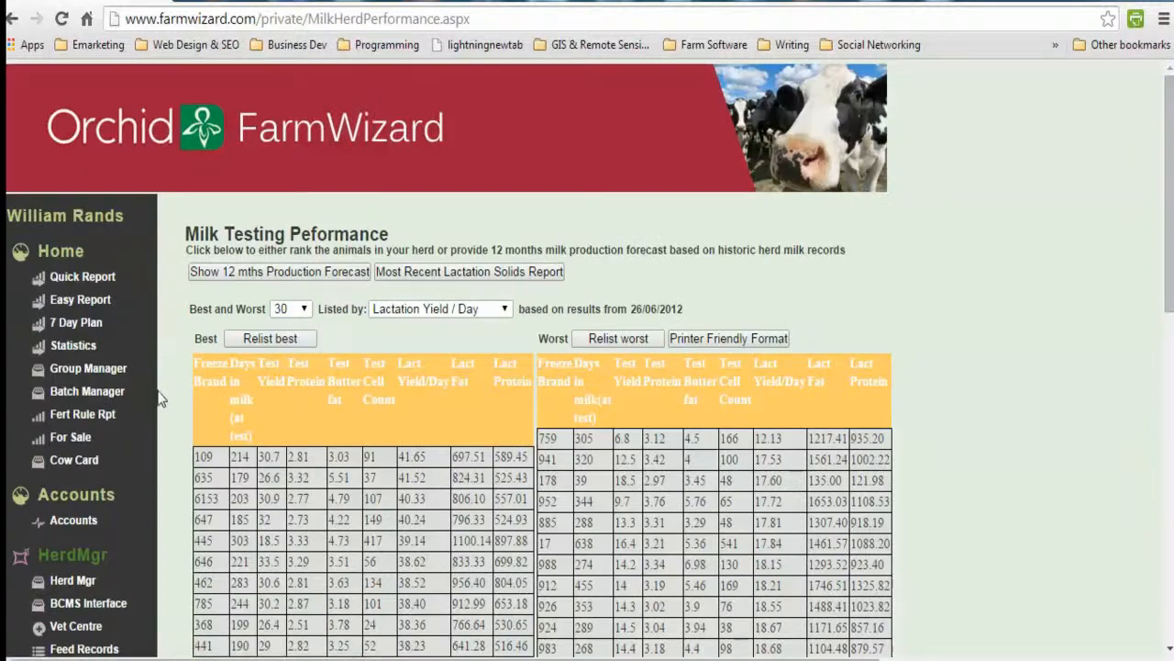
scroll("down", 3)
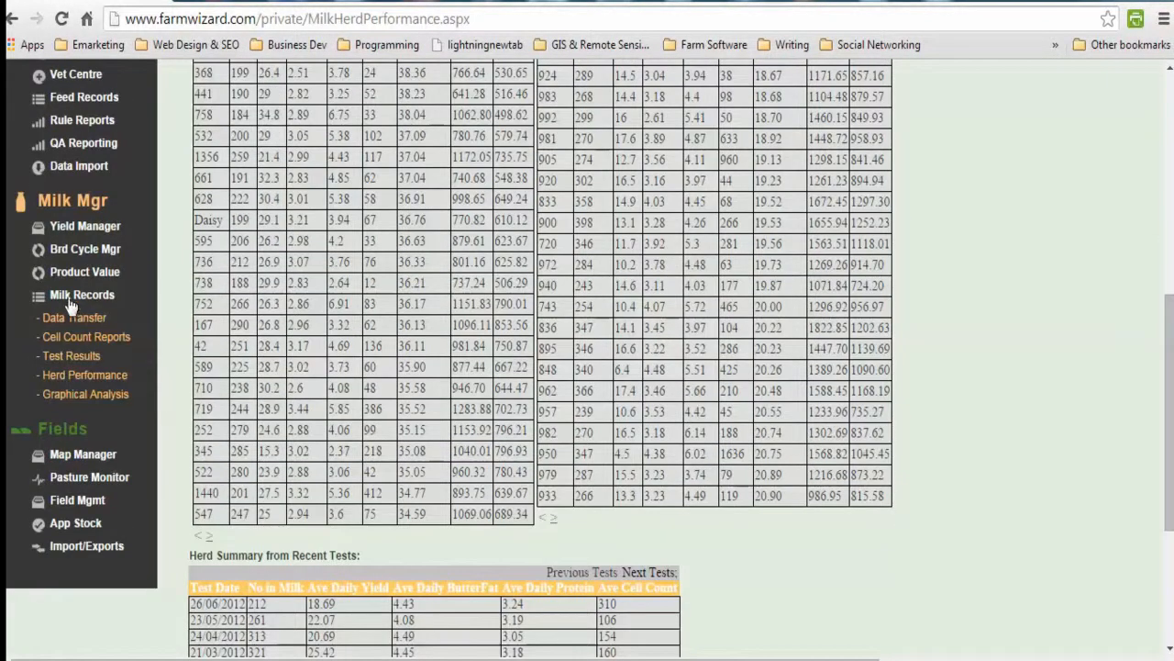
mouse_move(110, 355)
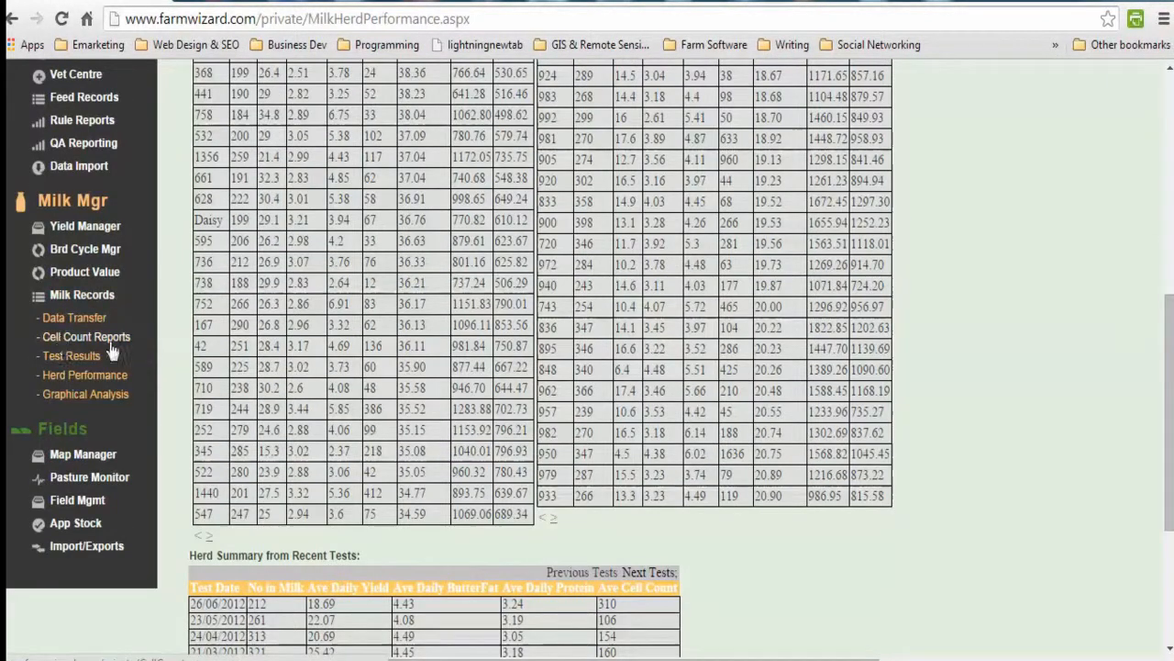
mouse_move(110, 353)
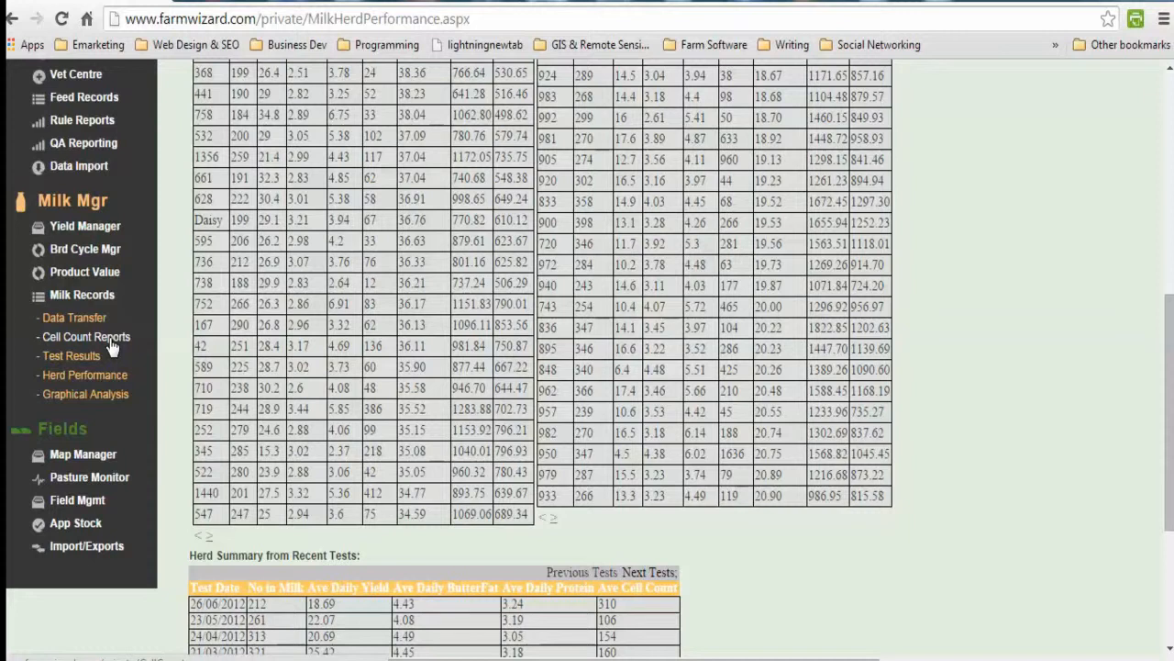
mouse_move(87, 385)
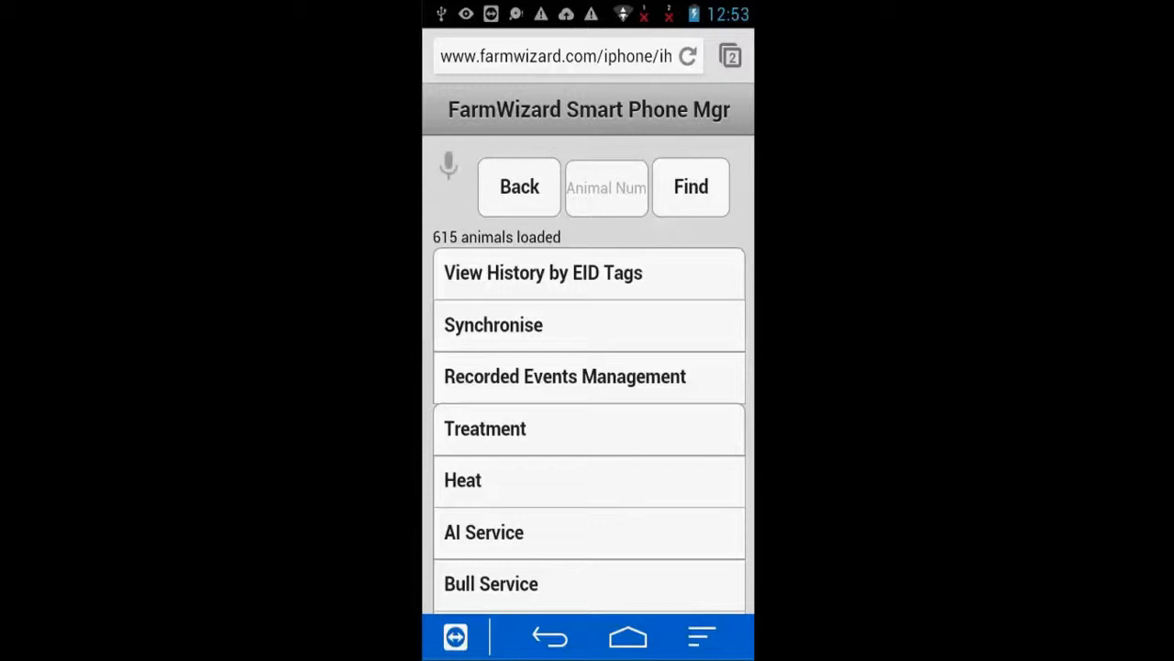
mouse_move(484, 339)
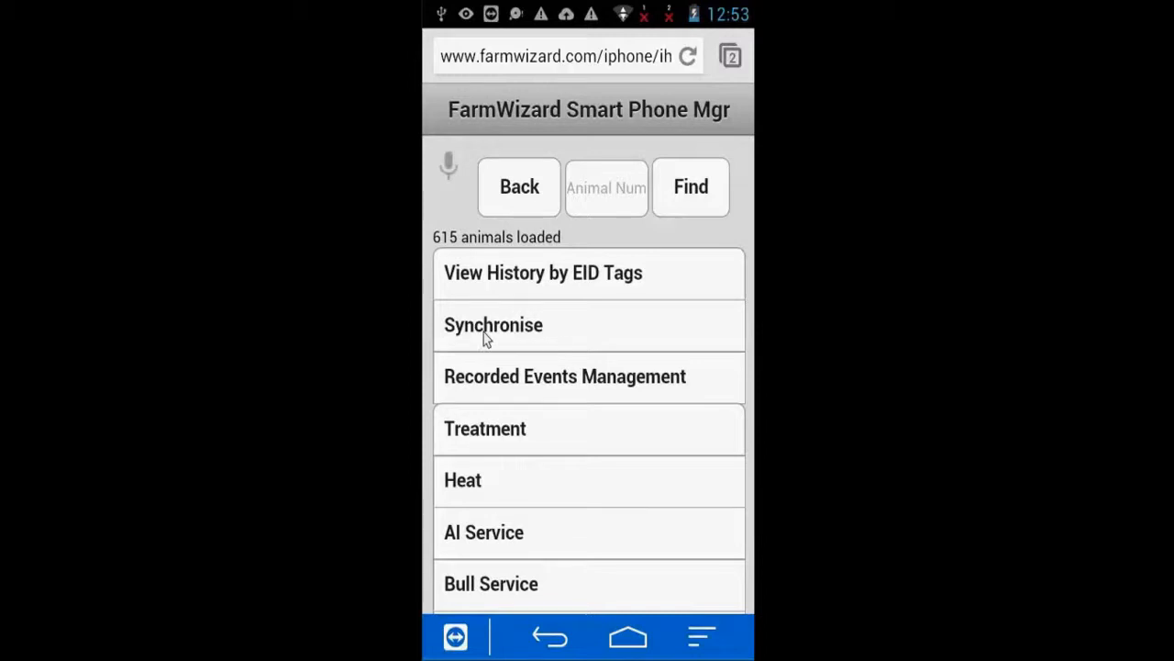
mouse_move(560, 328)
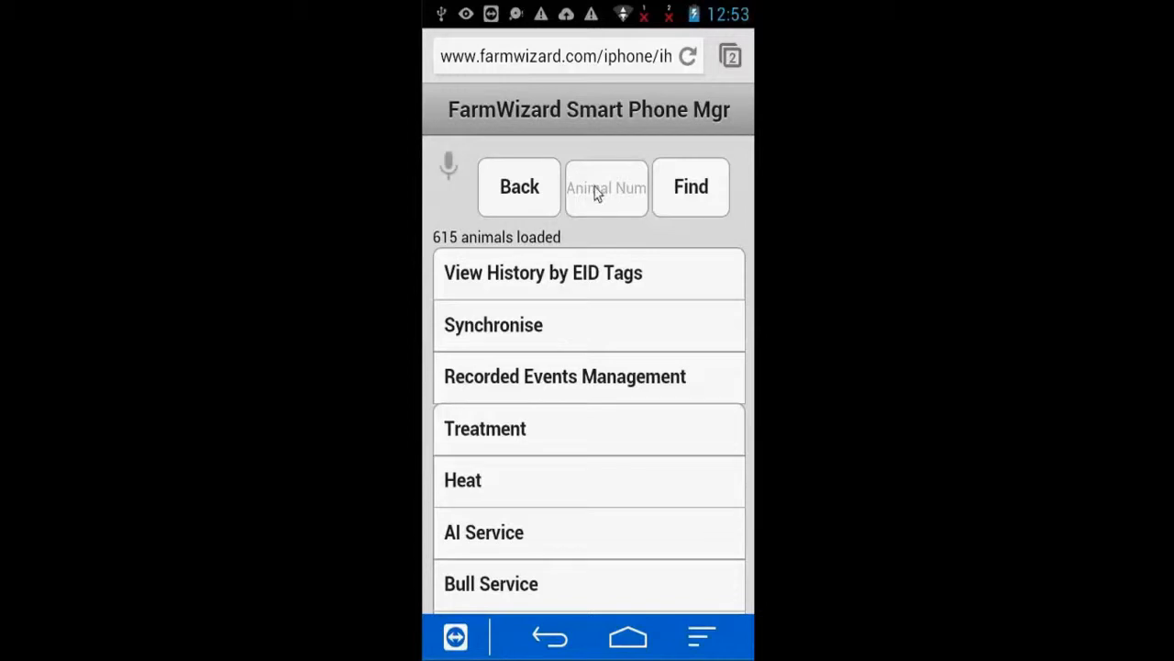
Look up animal number 2 to view cow LK30/2219 (COWSLIP).
left_click(606, 187)
type("2")
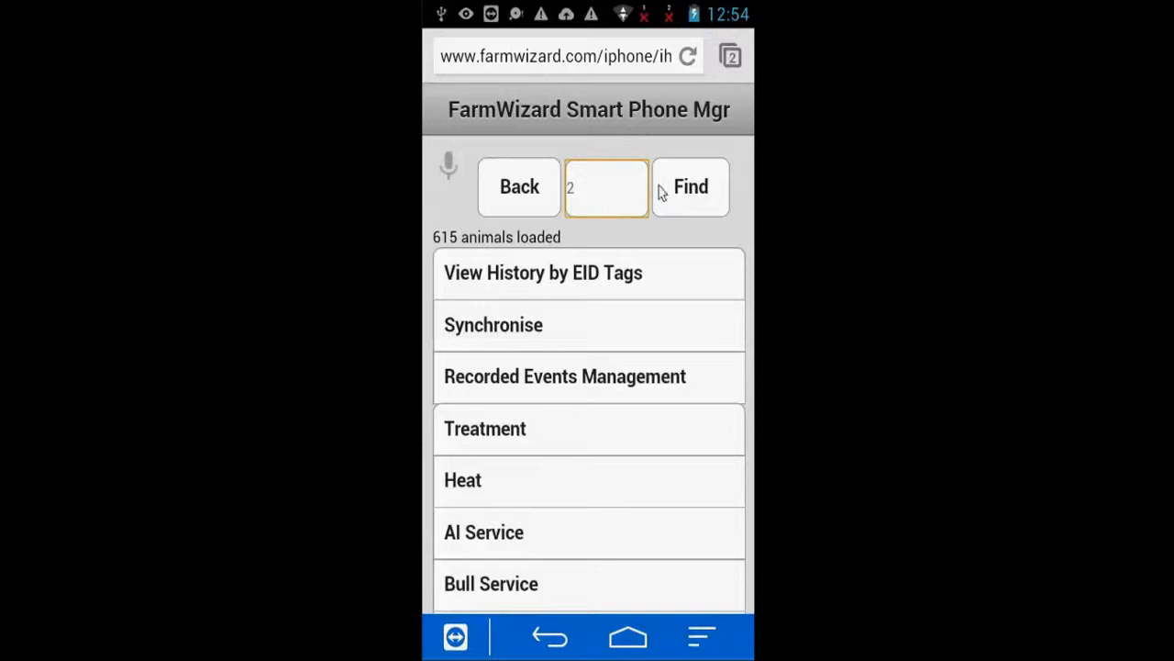
left_click(690, 187)
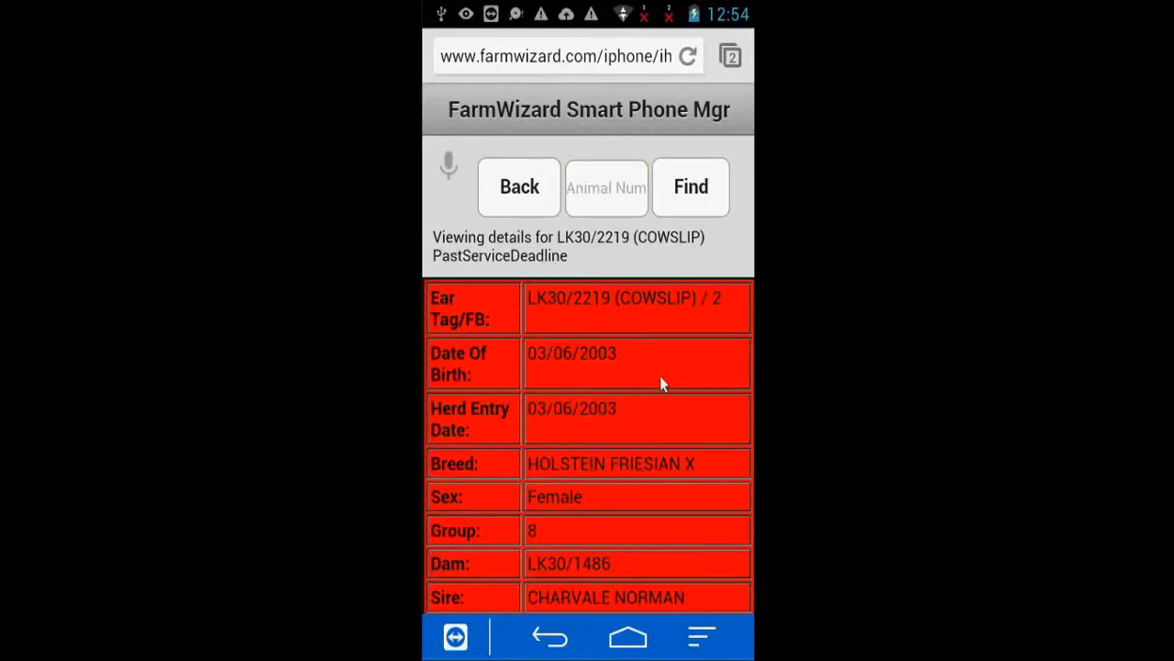
scroll("down", 3)
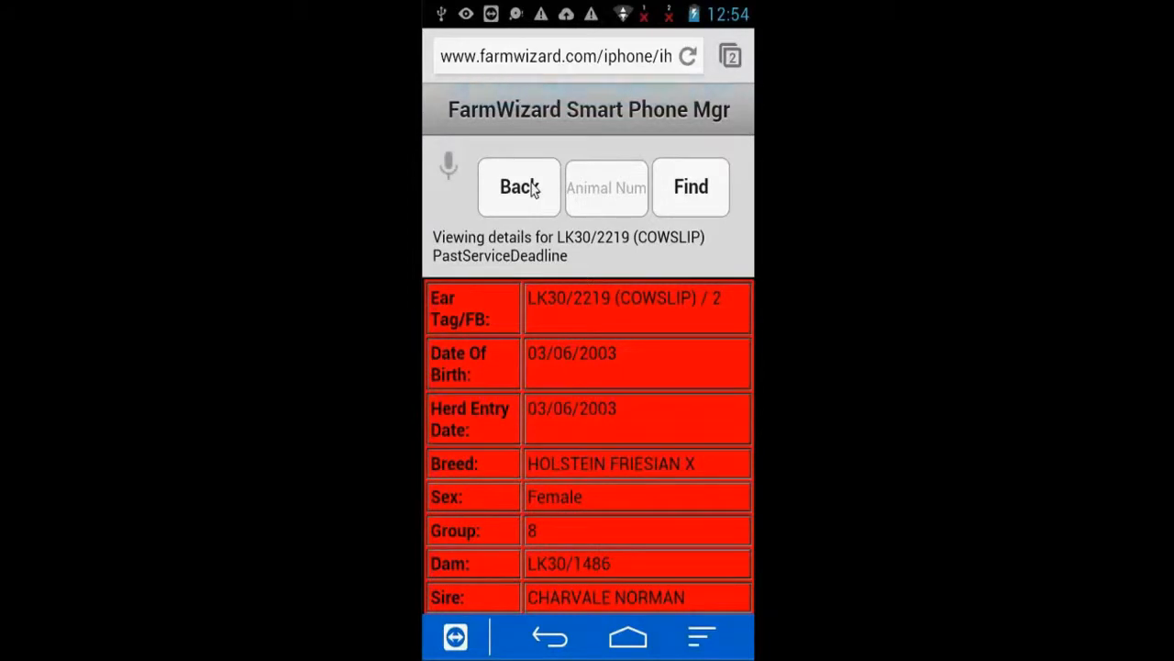
mouse_move(527, 192)
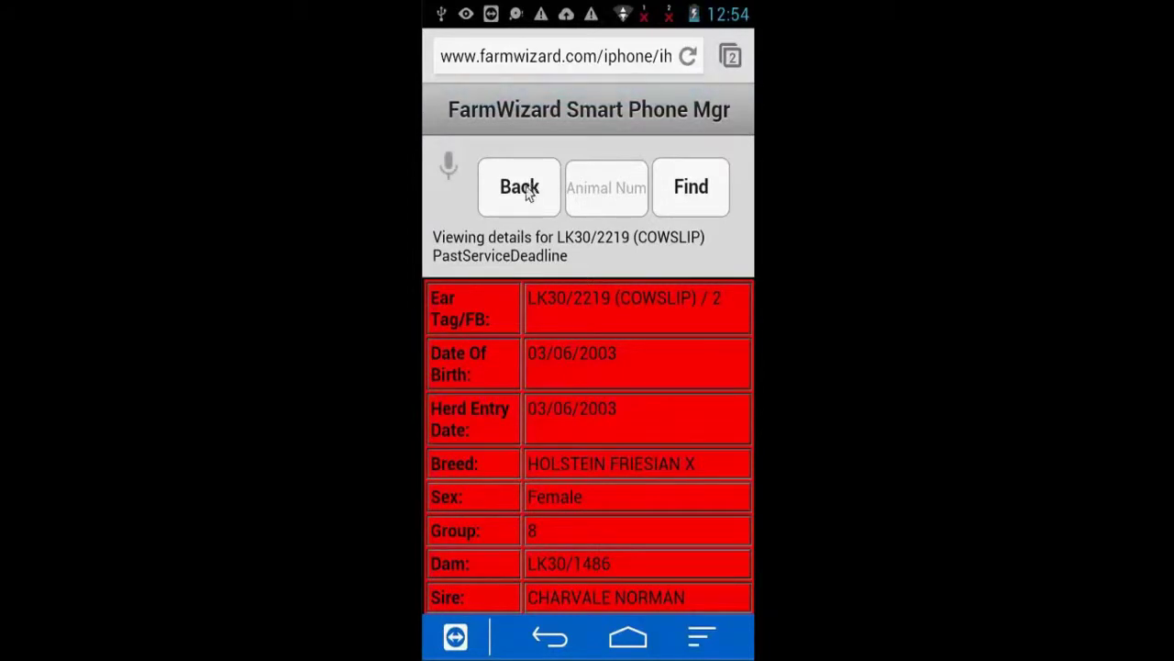
Go back to the main menu and scroll down to the Dairy Action List.
left_click(518, 186)
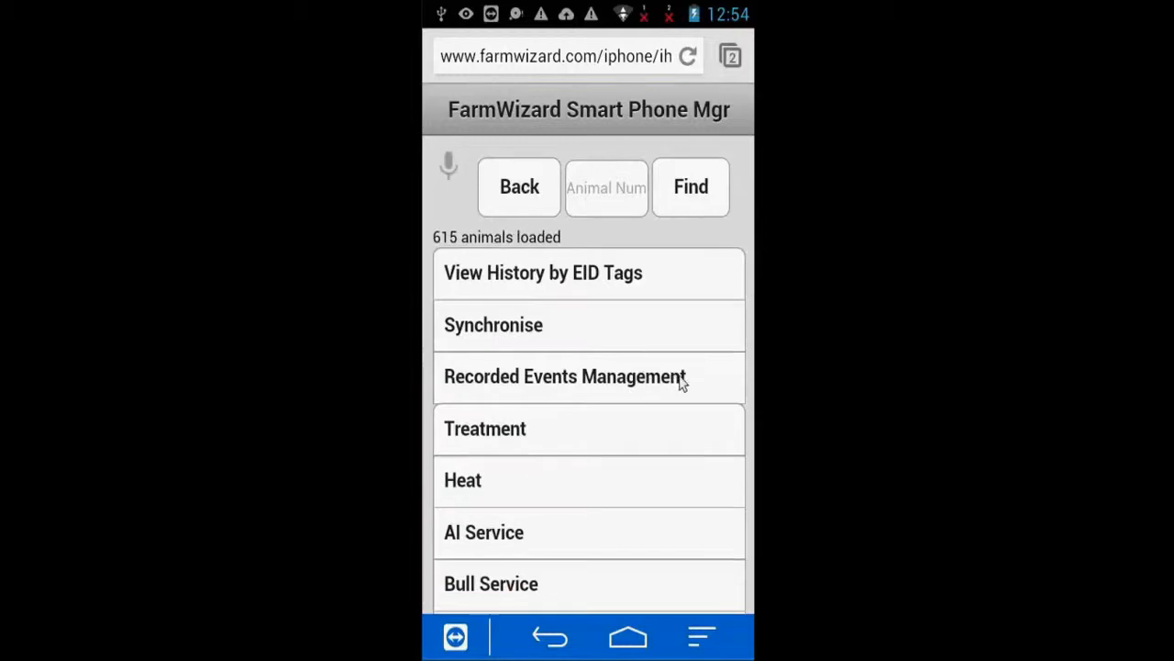
mouse_move(718, 400)
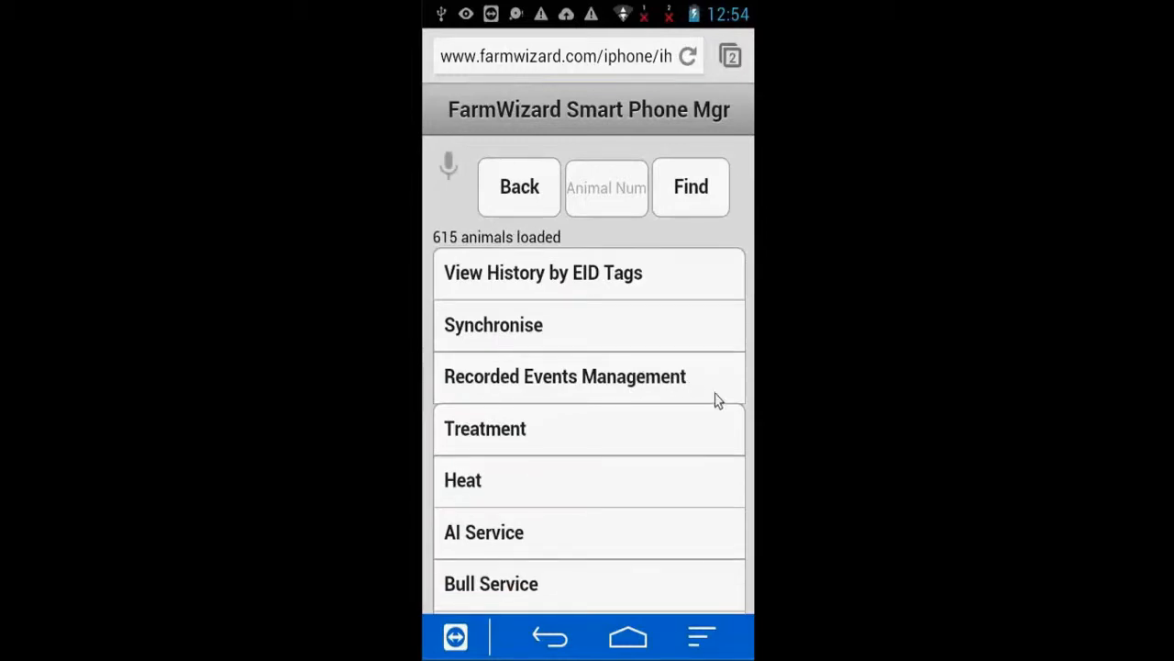
scroll("down", 3)
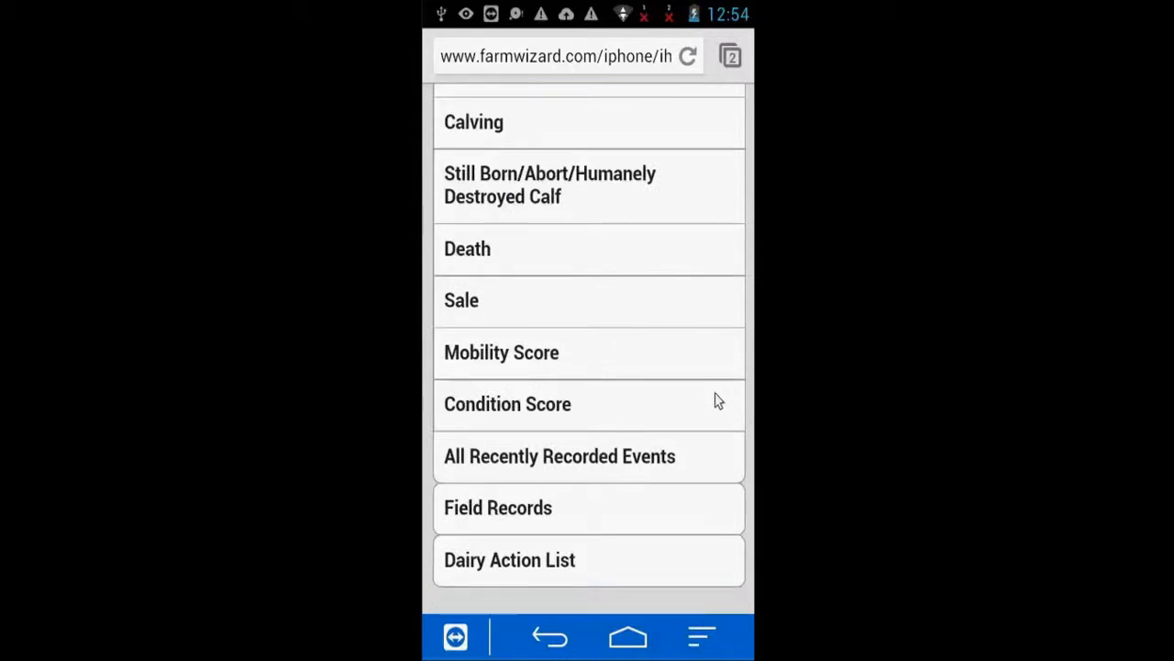
mouse_move(536, 520)
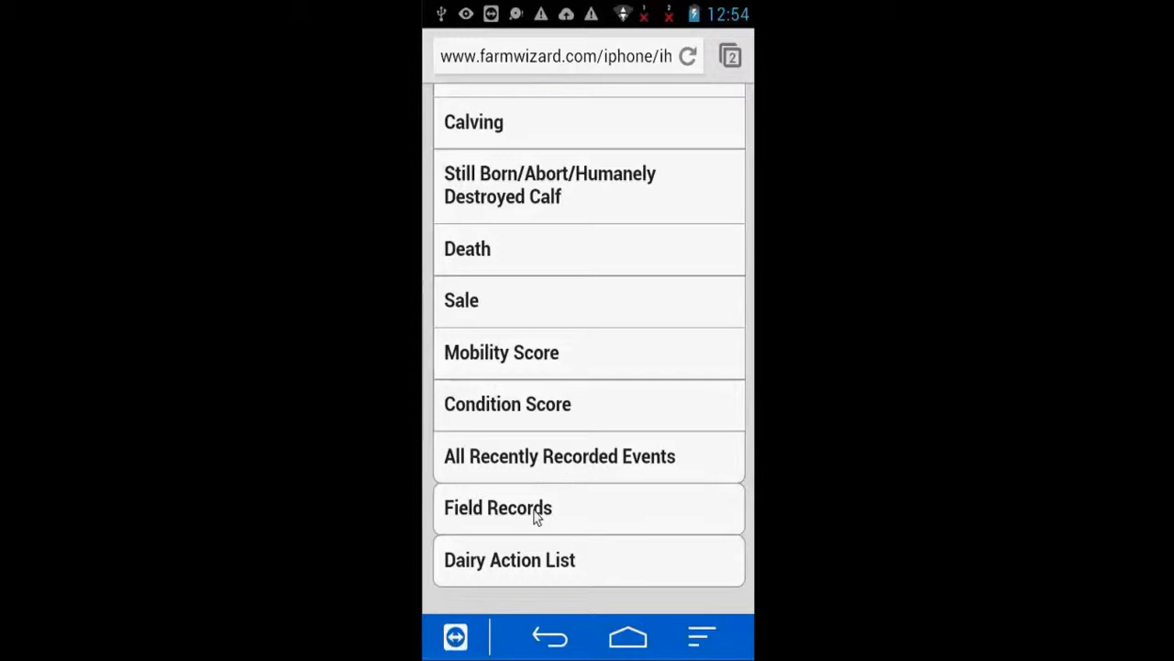
mouse_move(612, 563)
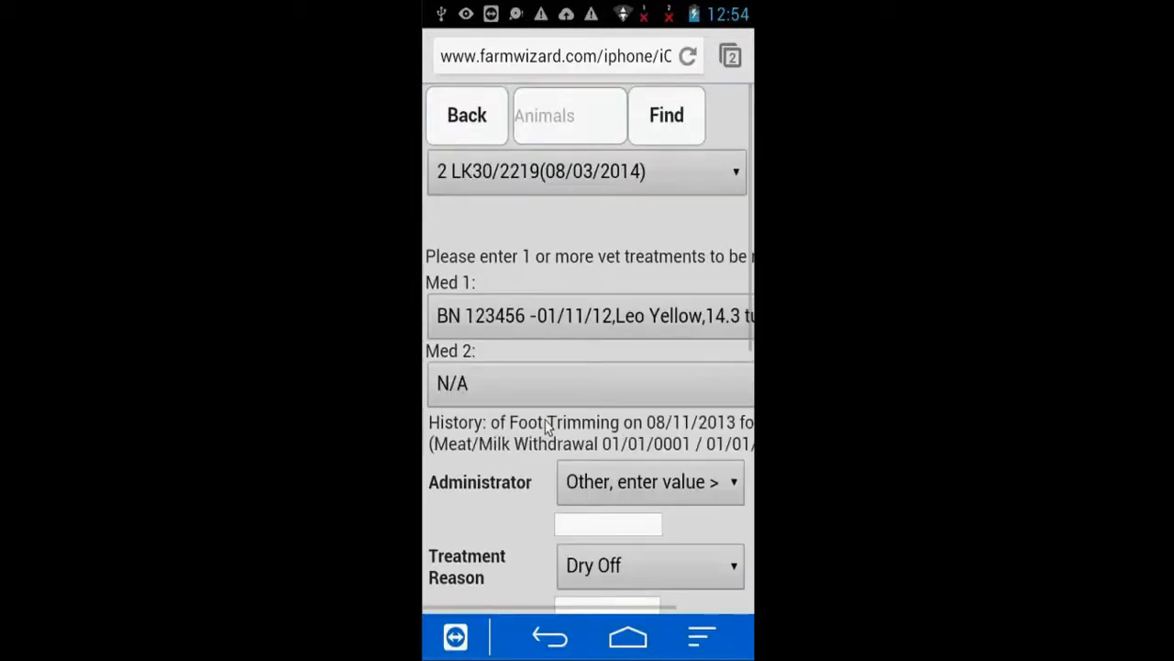
mouse_move(657, 416)
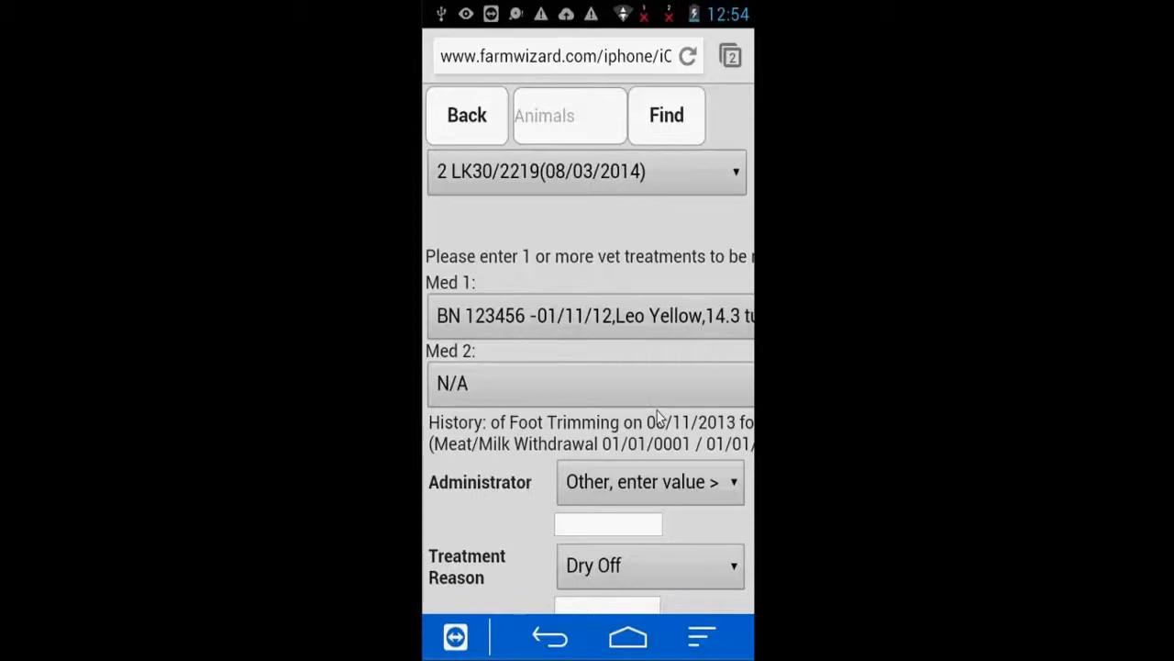
Scroll through the LK30/2219 treatment form with its medicine and Dry Off reason.
scroll("down", 3)
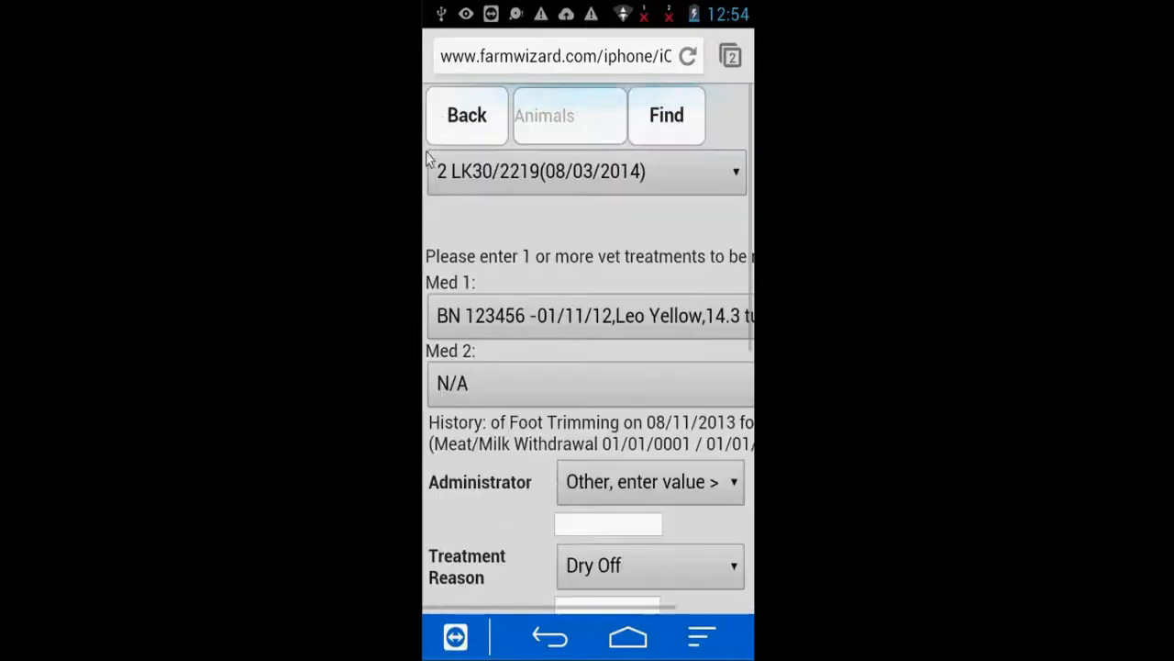
mouse_move(564, 261)
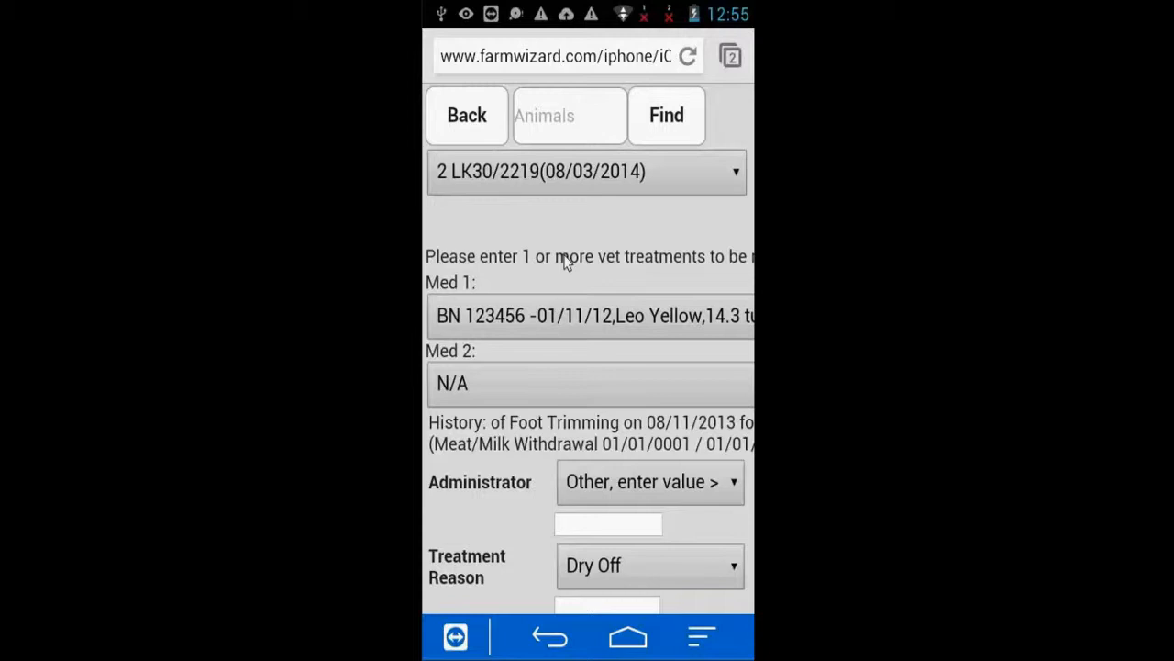
mouse_move(478, 124)
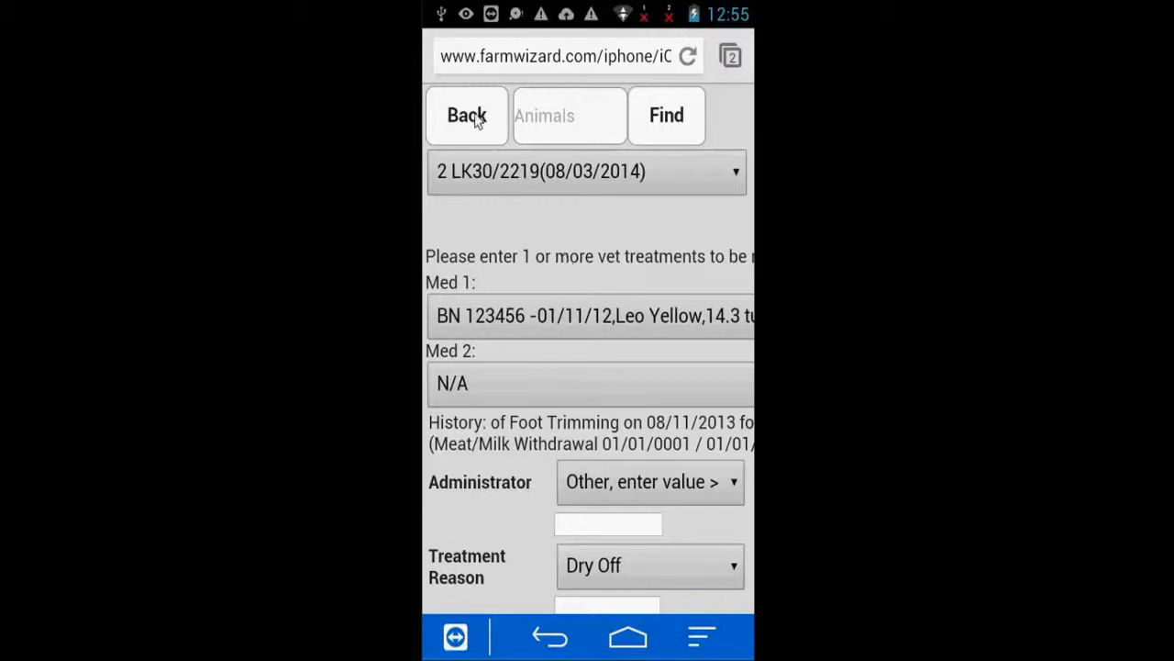
Leave the treatment form for the main menu showing 615 animals loaded.
left_click(465, 115)
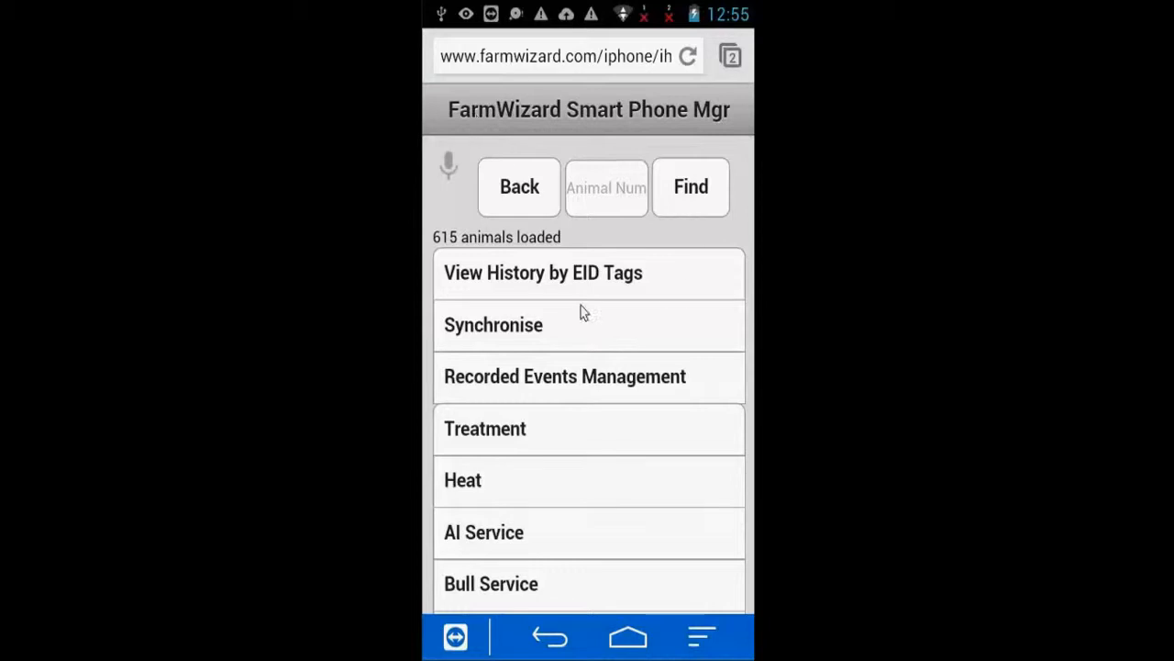
mouse_move(677, 287)
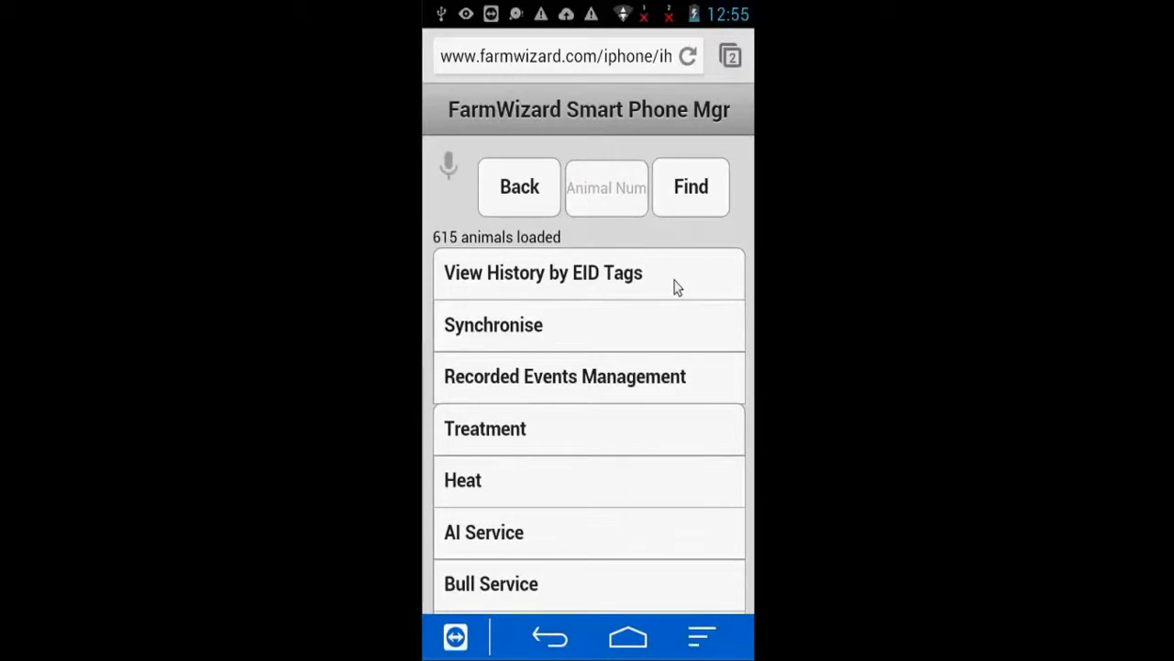